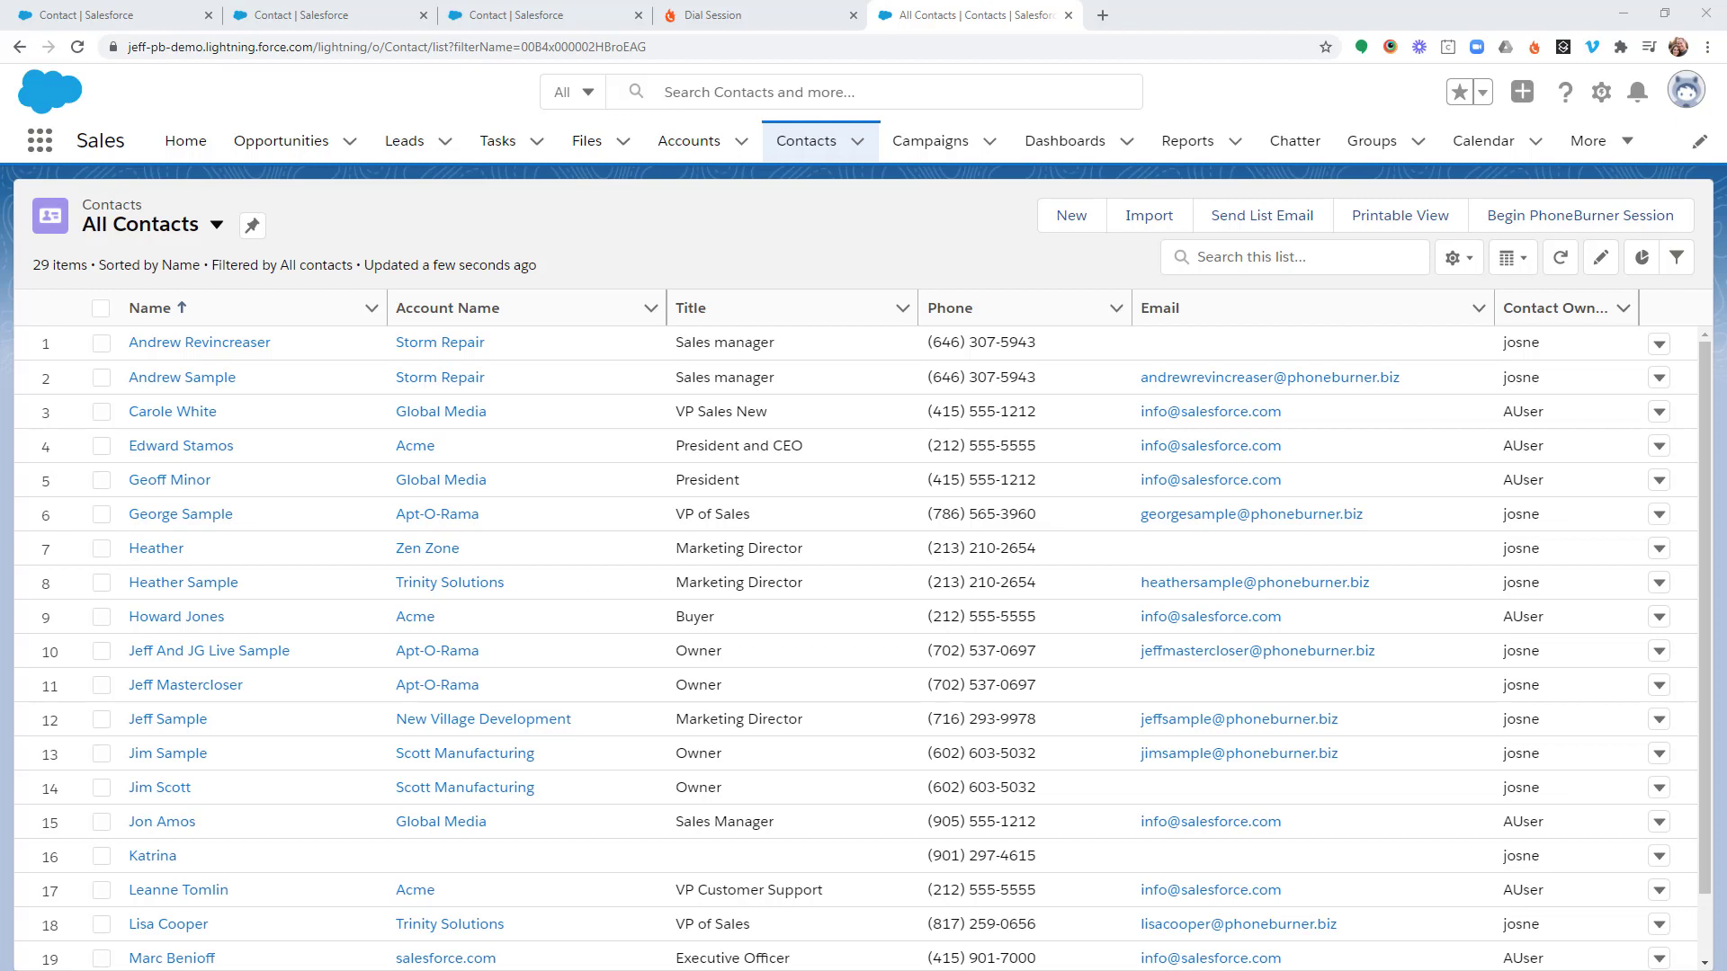
mouse_move(822, 627)
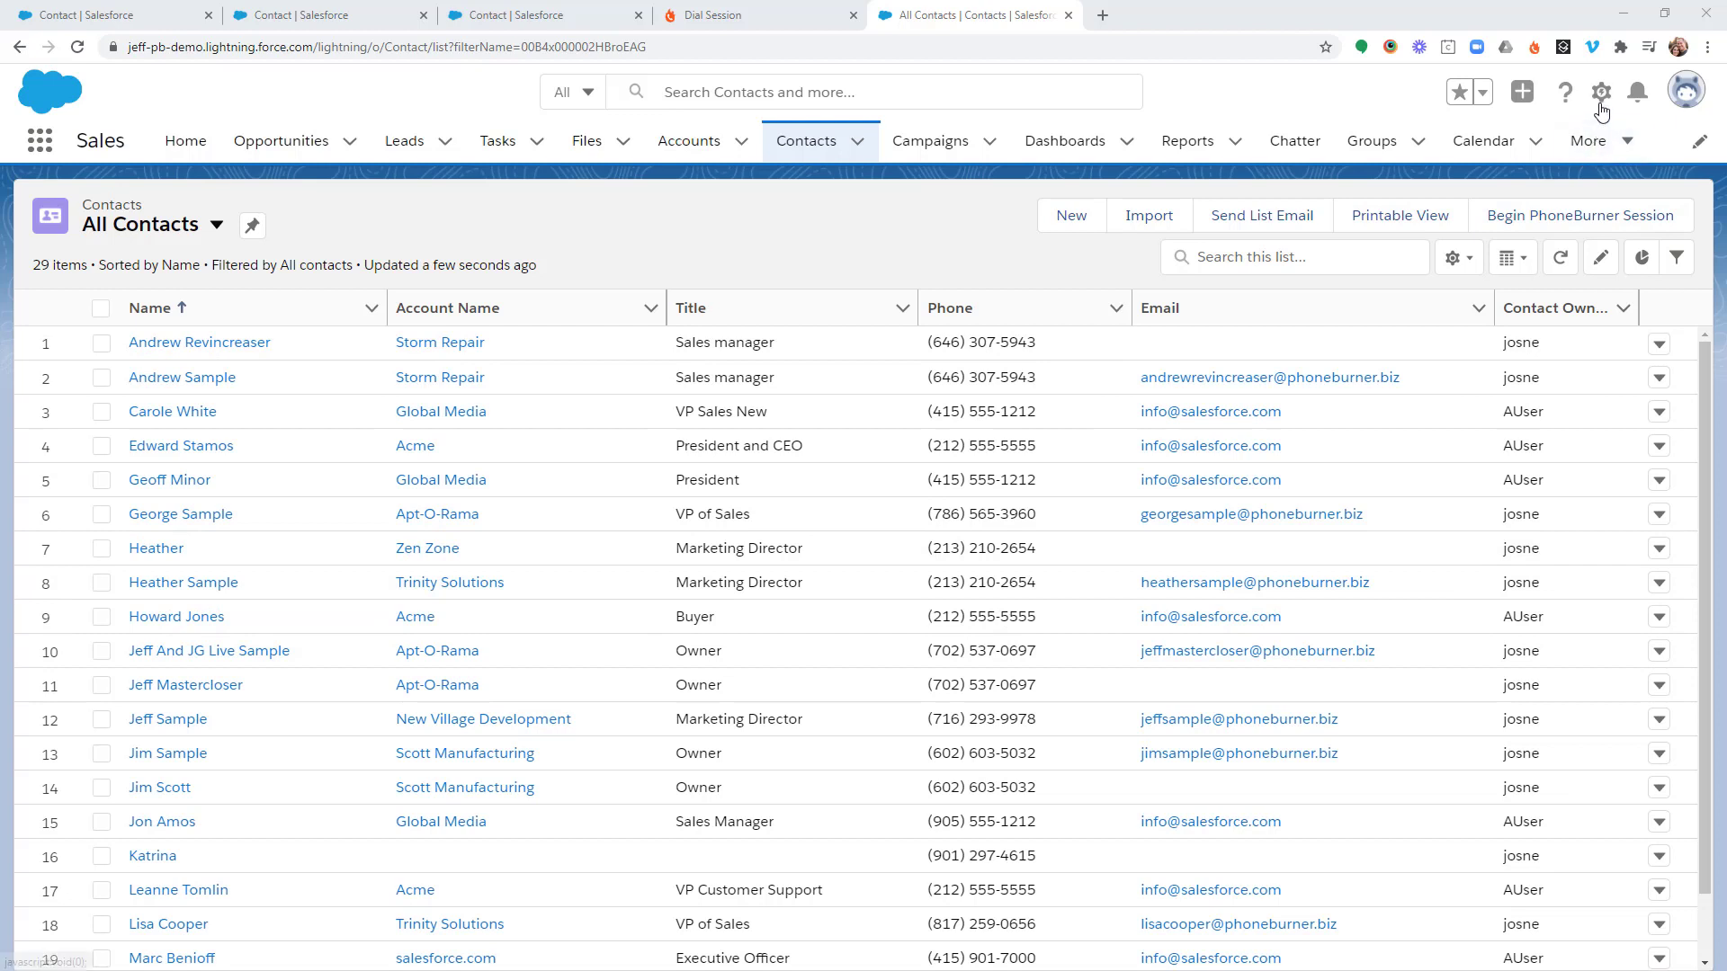
mouse_move(1591, 140)
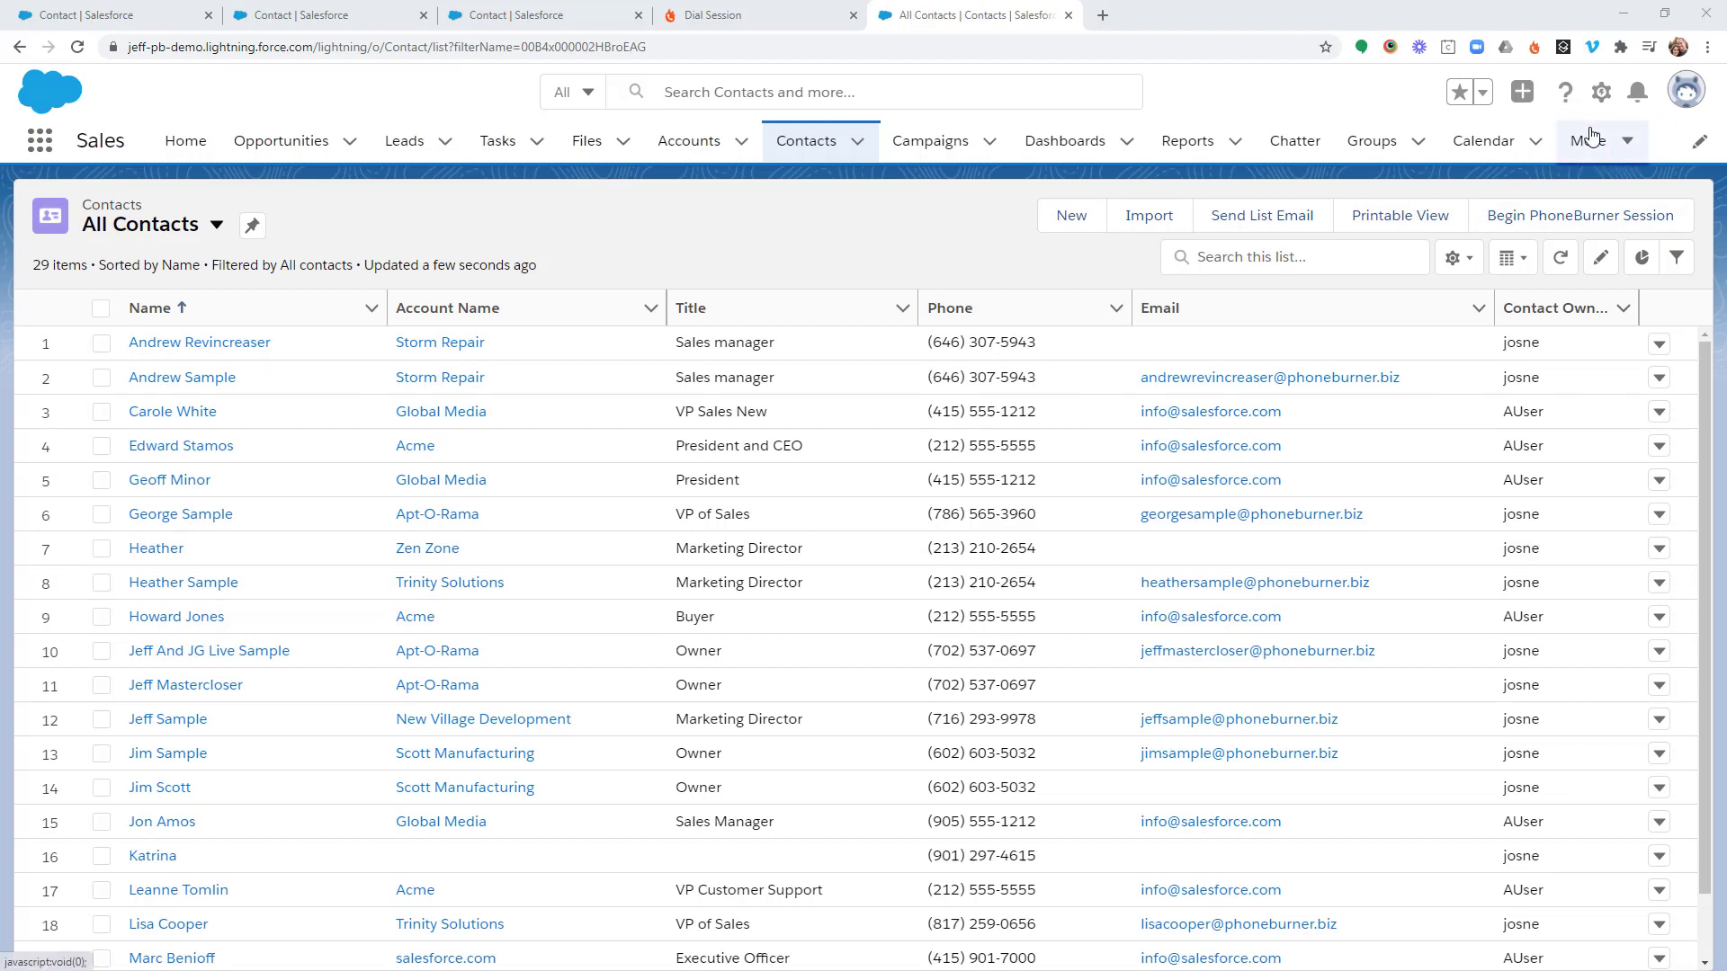
- Open Salesforce Setup from the gear menu on the All Contacts list
left_click(1600, 92)
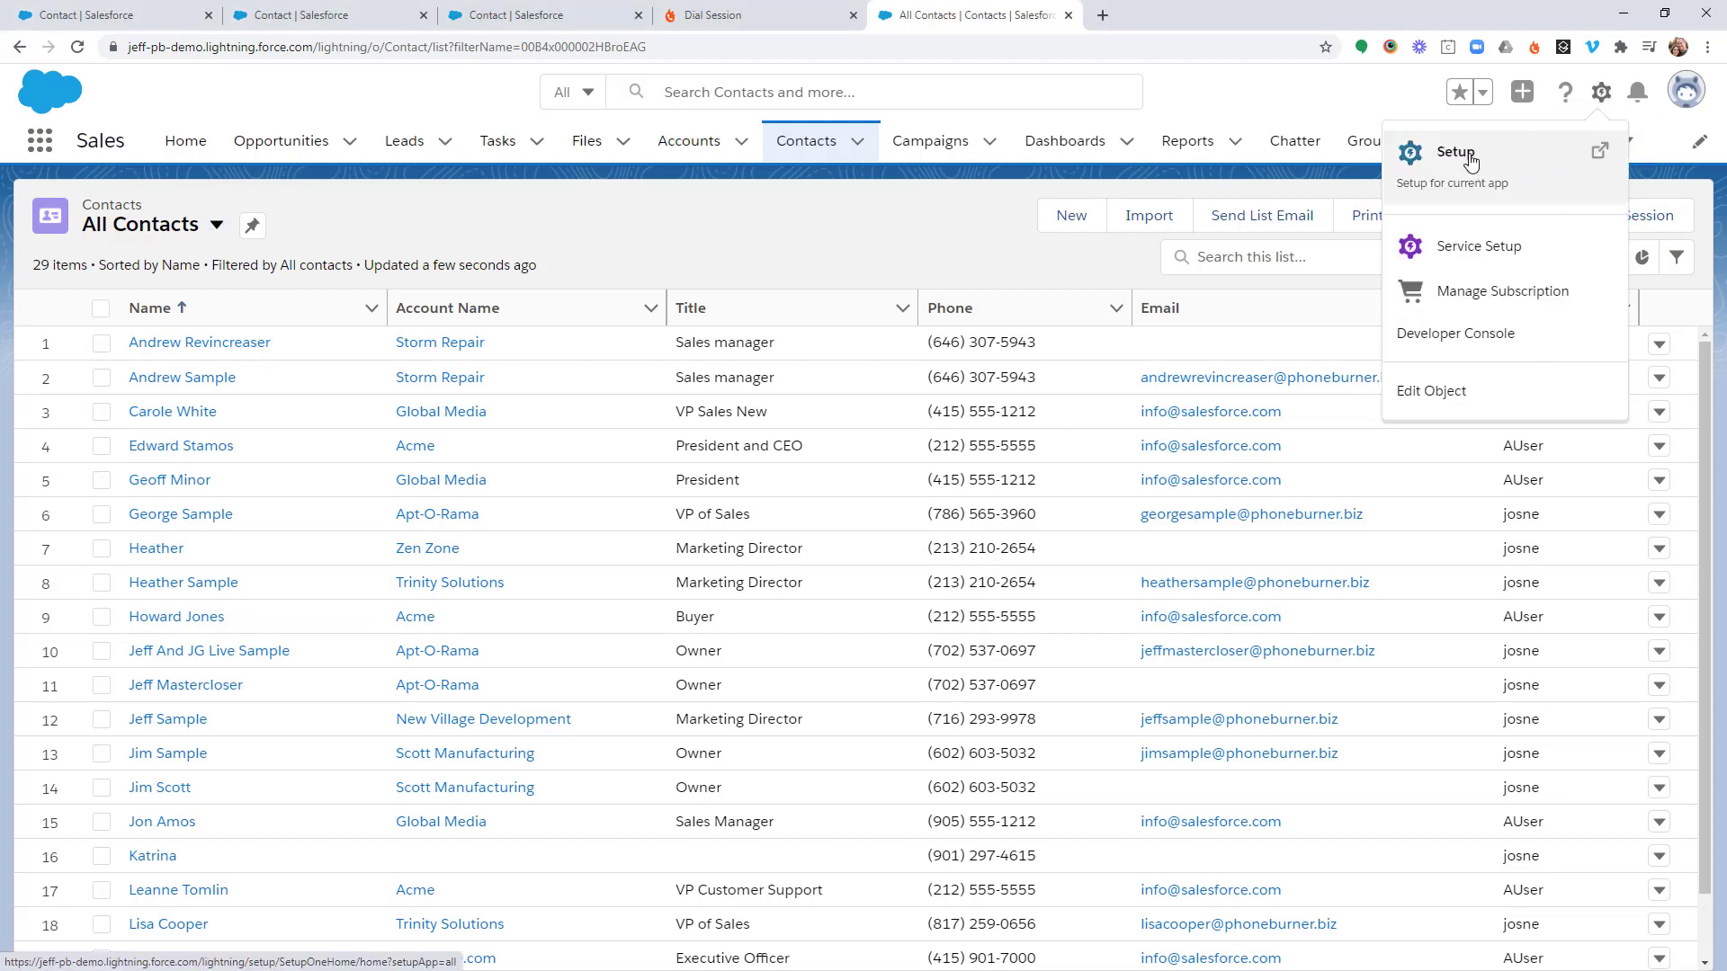
left_click(1456, 152)
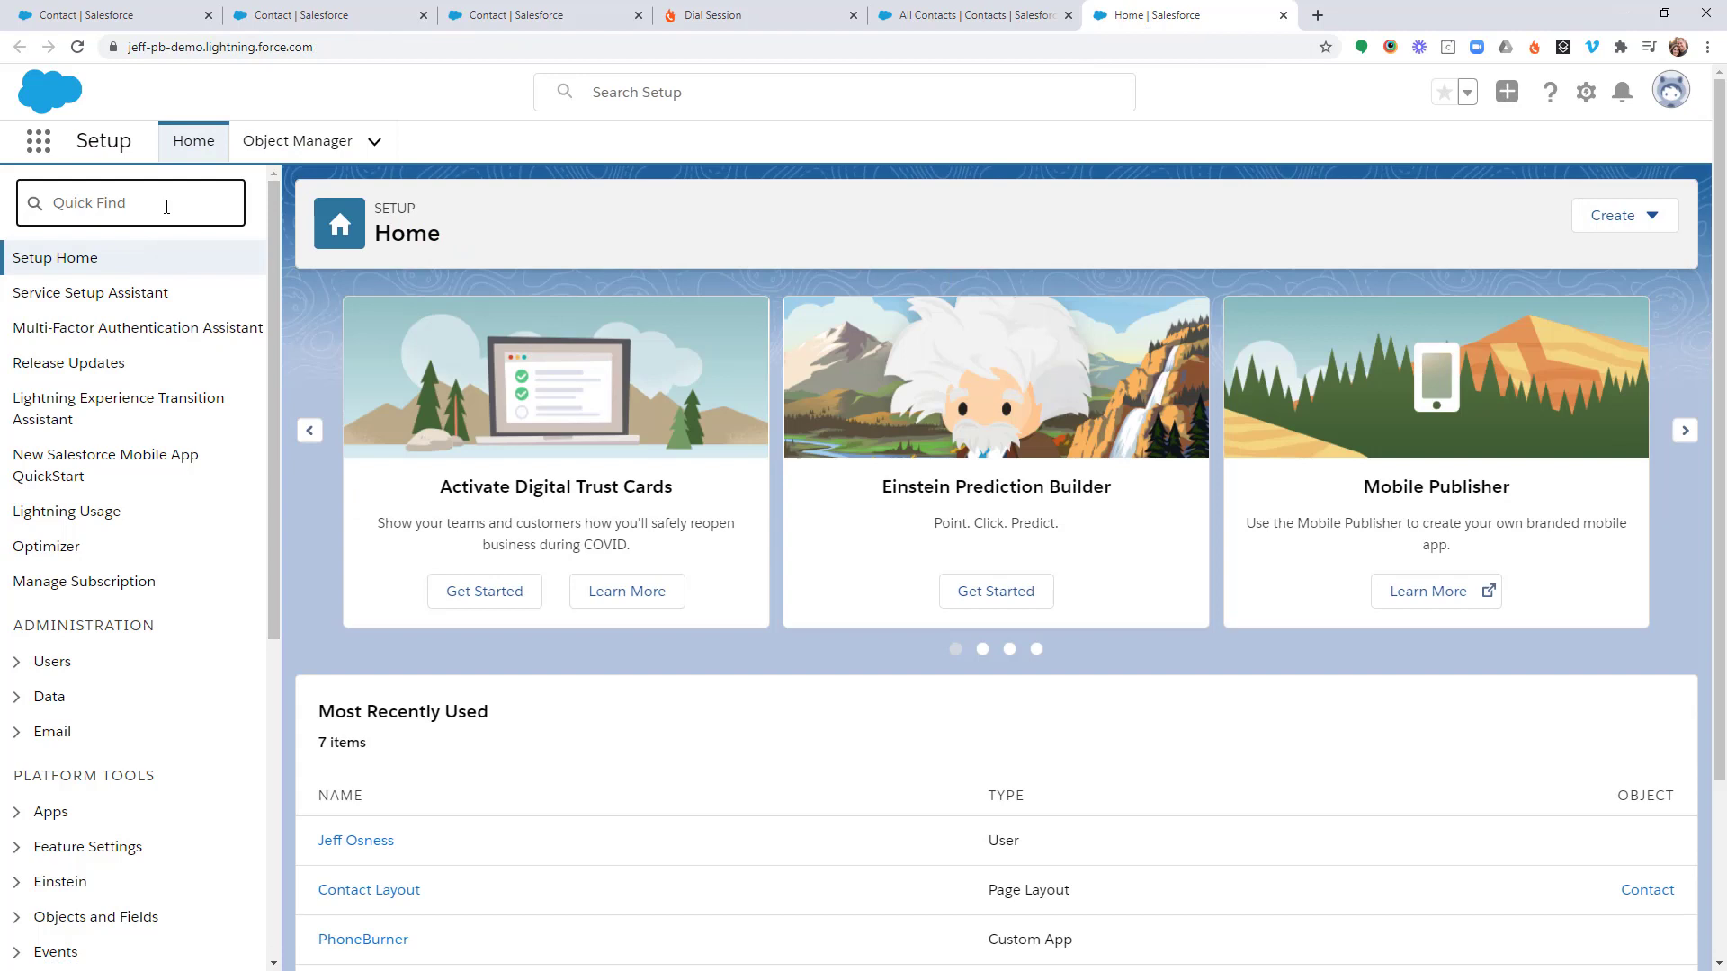
- Search Setup for 'email to' and open the Email to Salesforce settings page
type("email to")
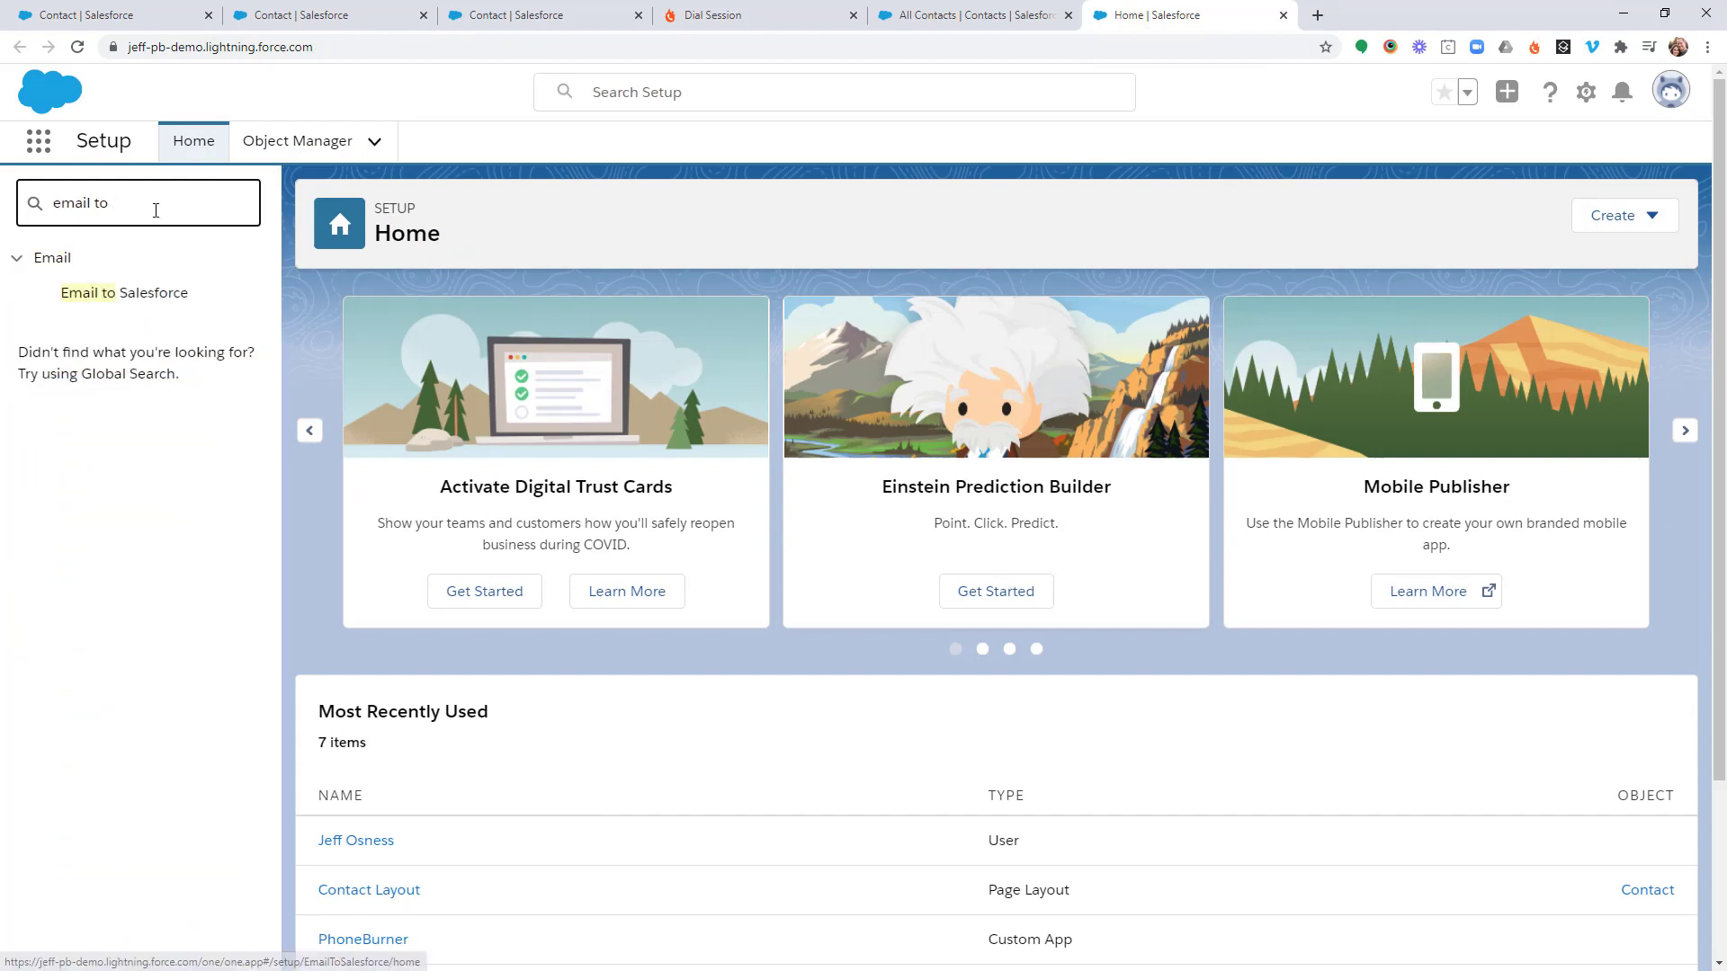
mouse_move(142, 303)
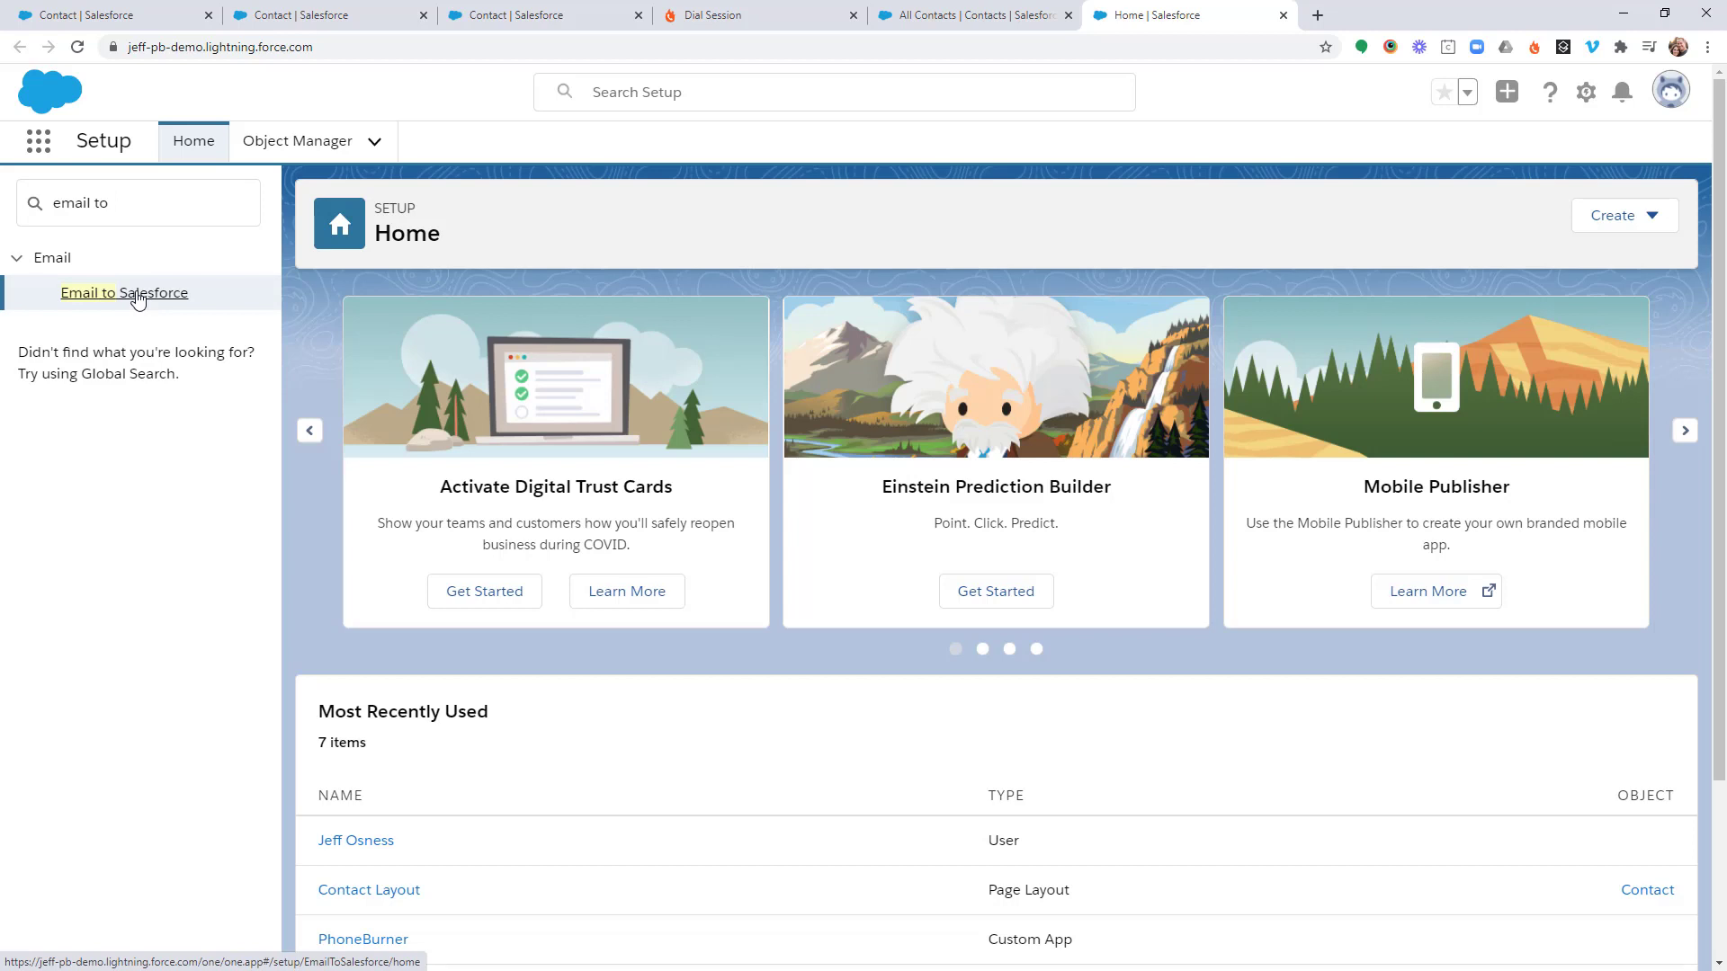
left_click(124, 292)
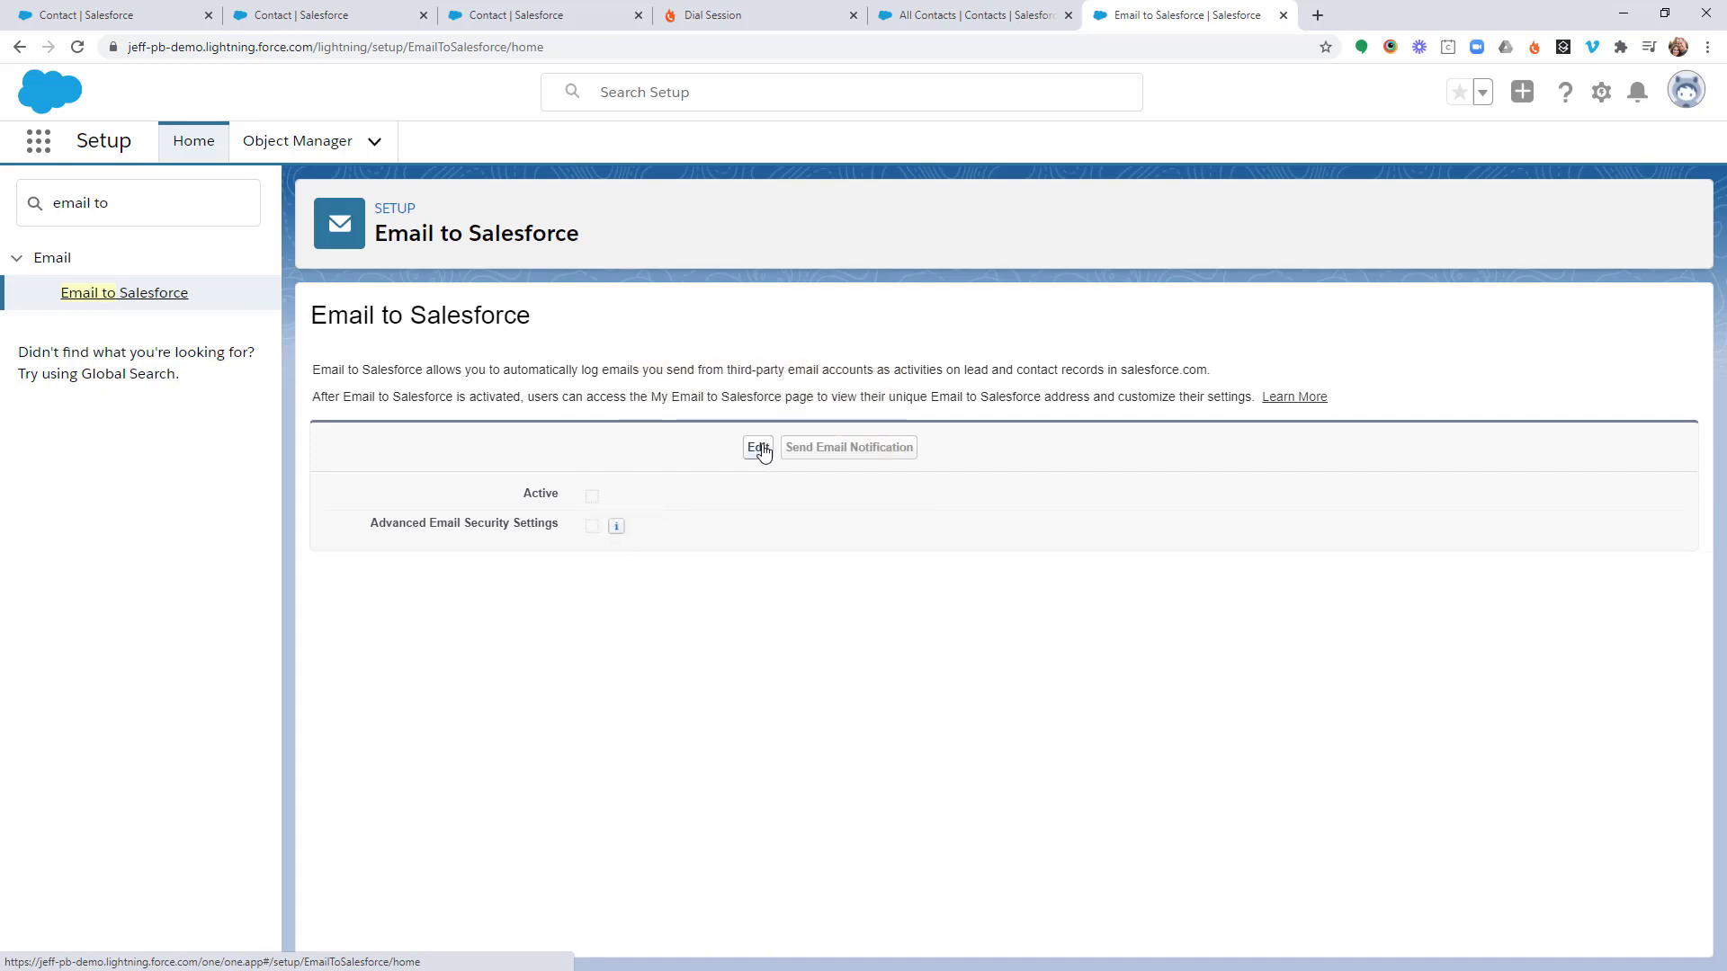
- Make Email to Salesforce active, notify all users by email, and save
left_click(756, 447)
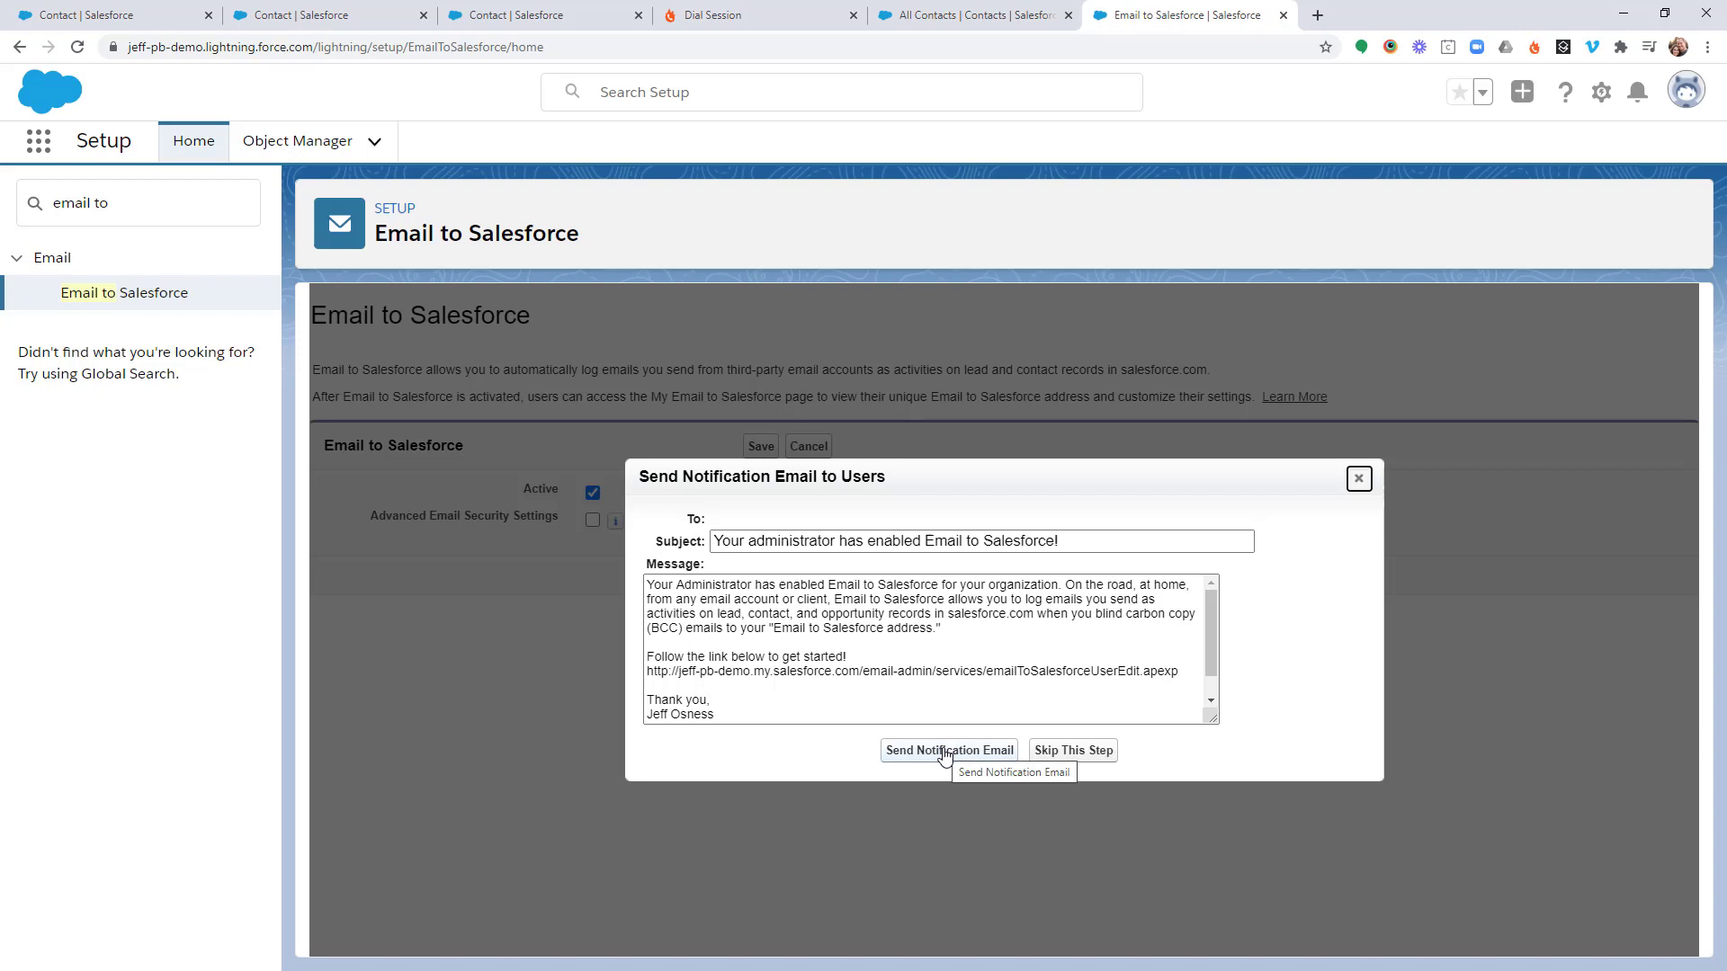
left_click(948, 751)
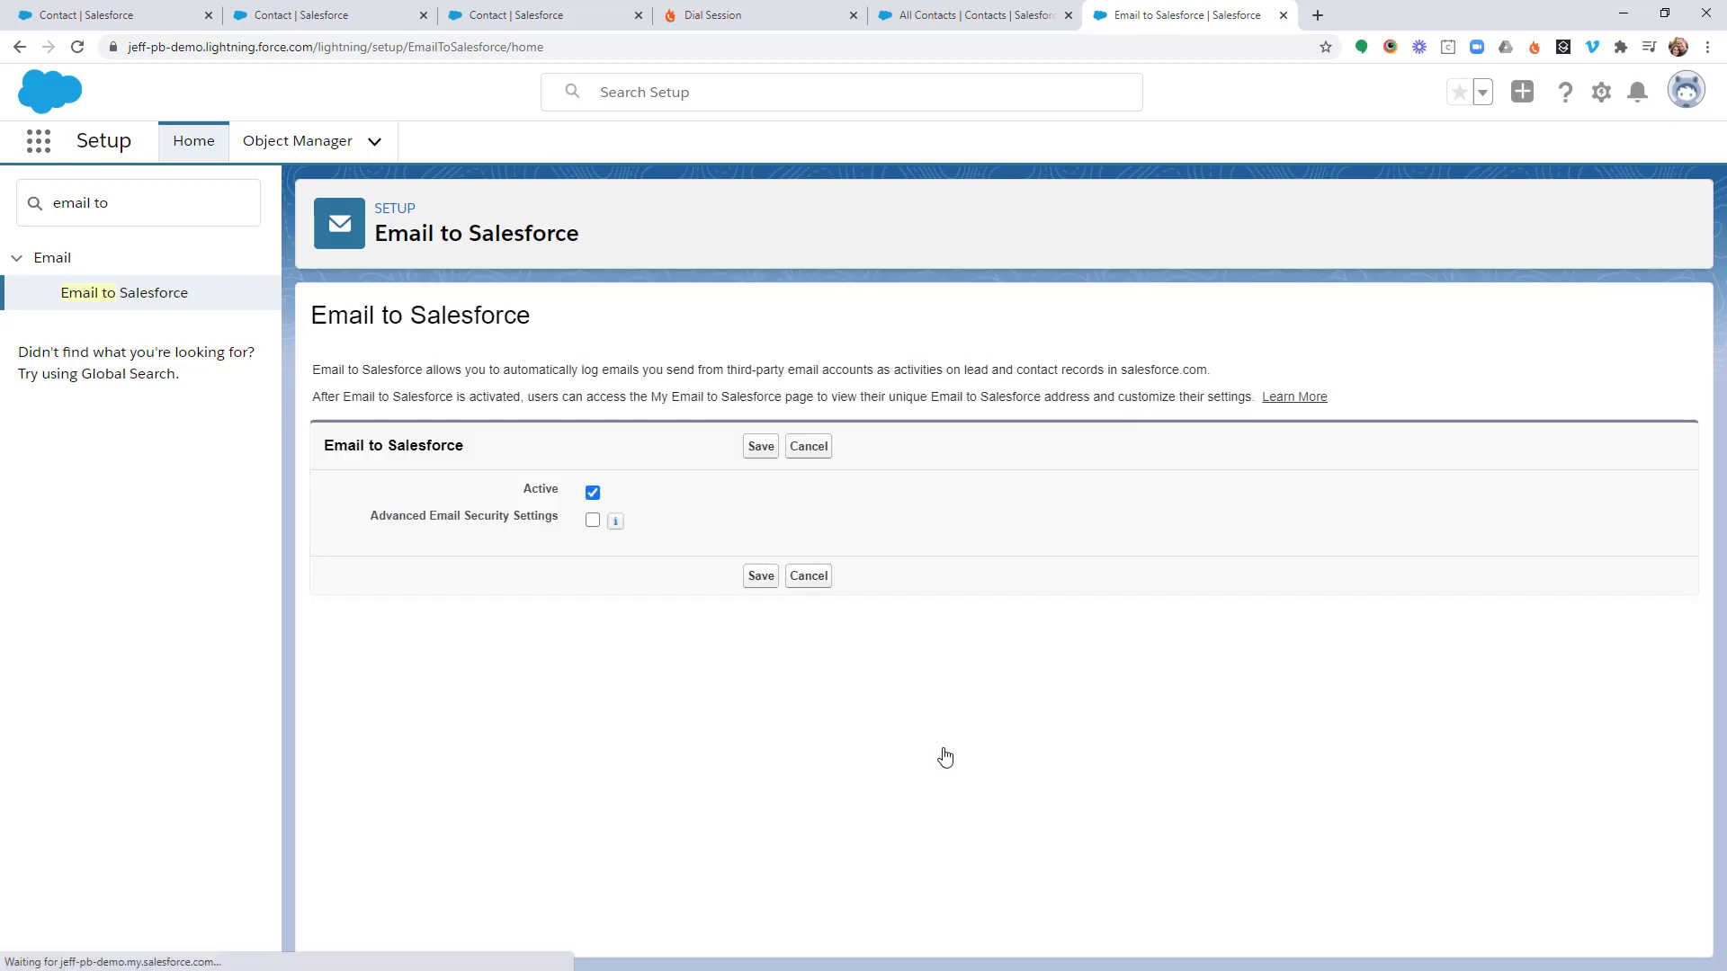
left_click(760, 447)
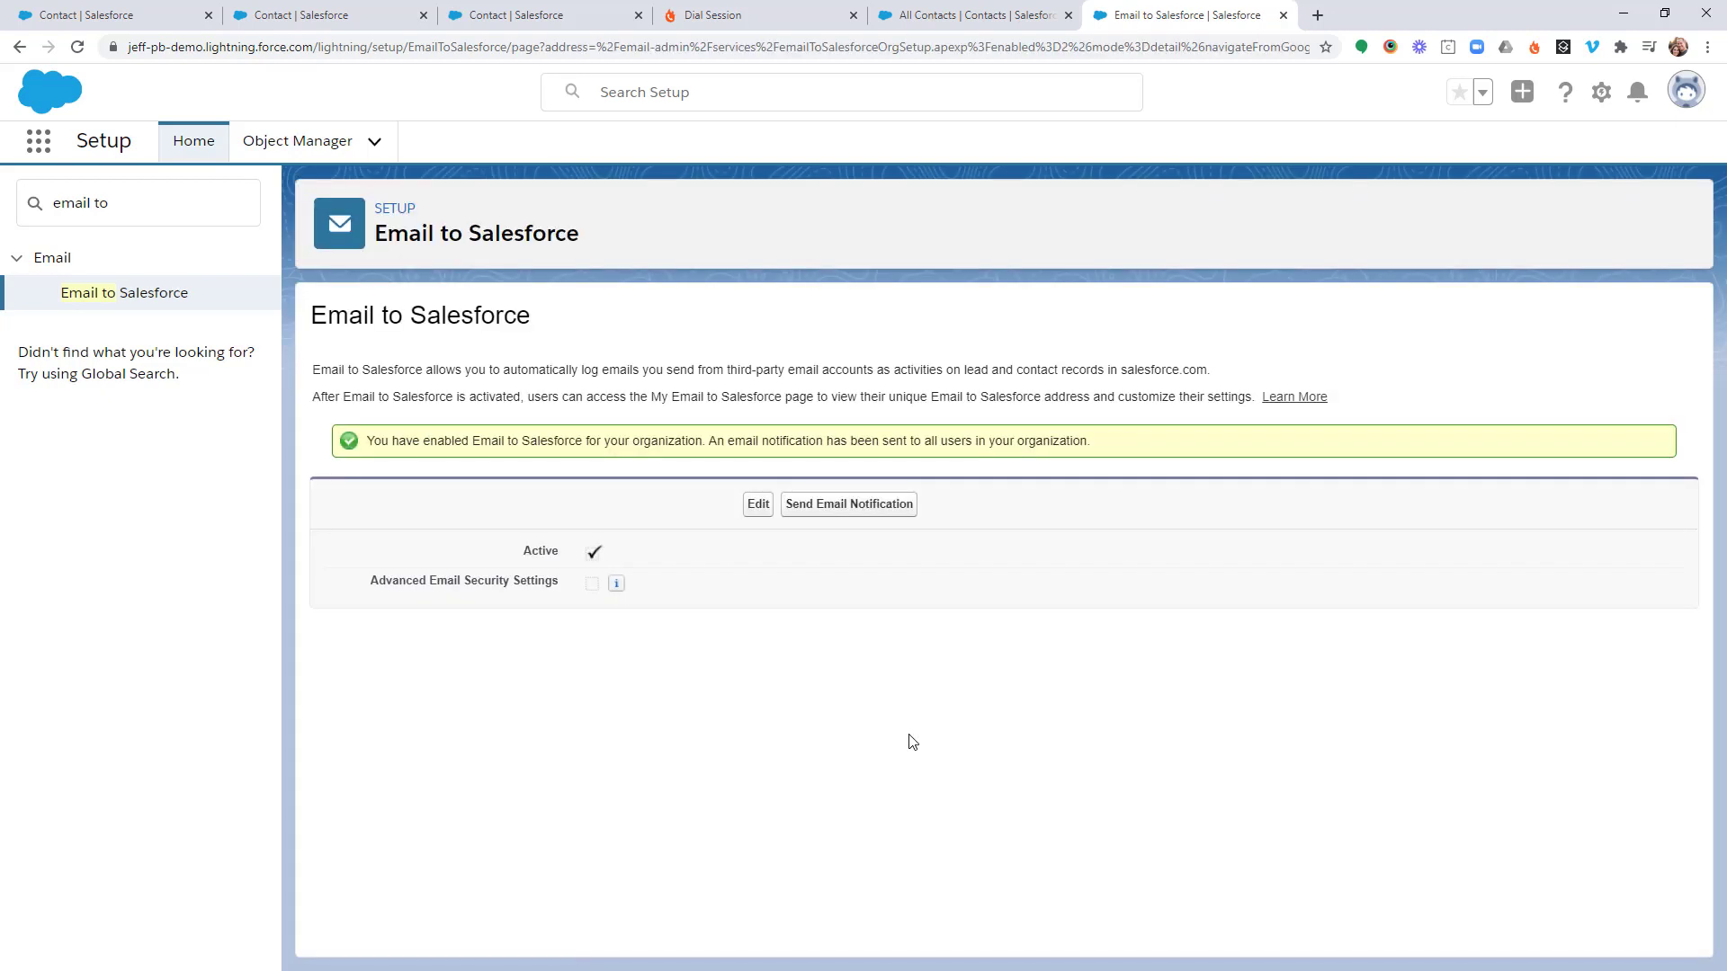
mouse_move(1708, 95)
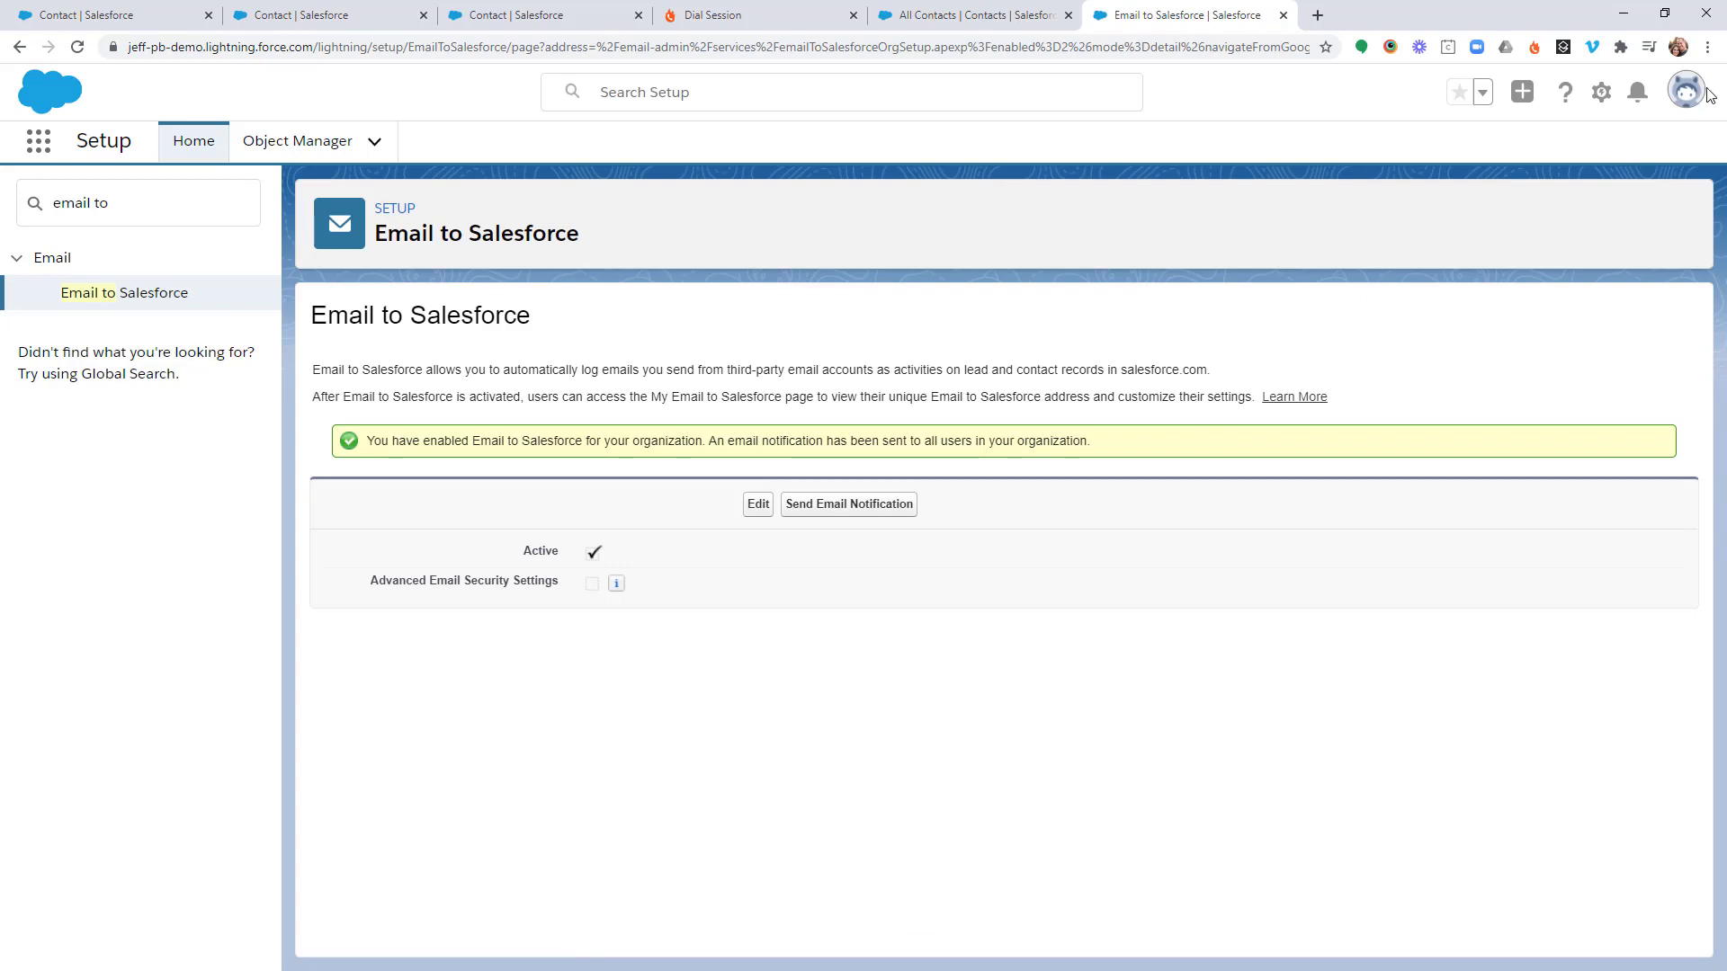
- From the avatar's personal Settings, search 'email' and open My Email to Salesforce
left_click(1685, 92)
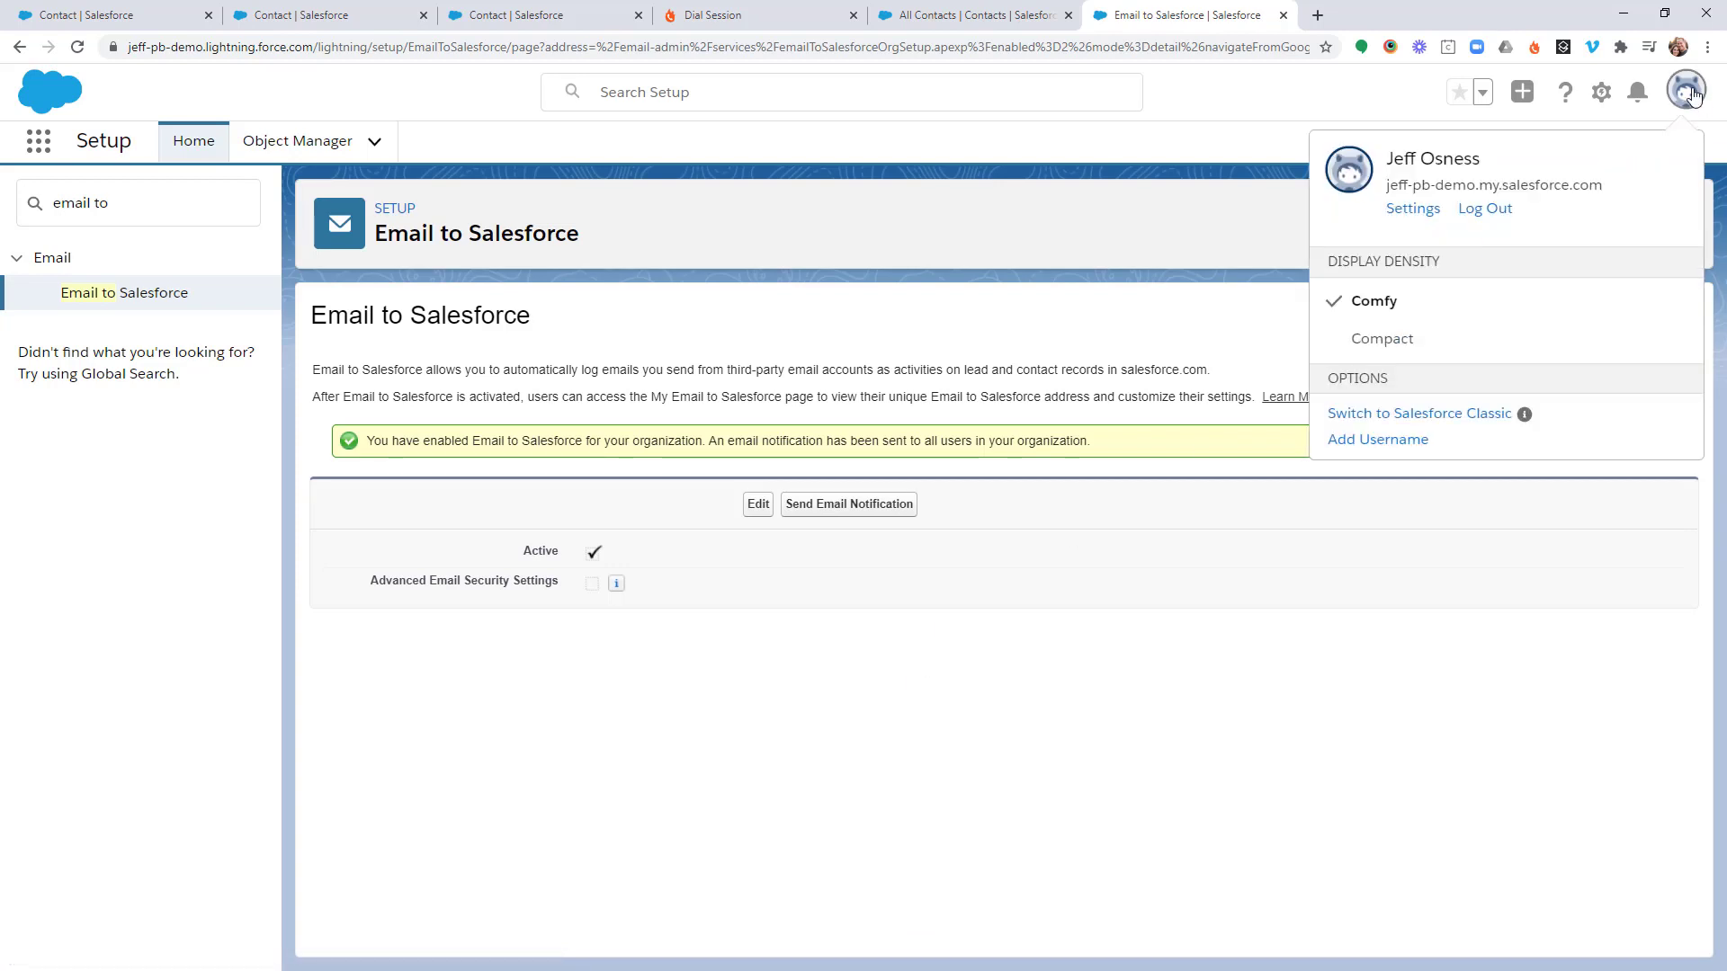
left_click(1413, 208)
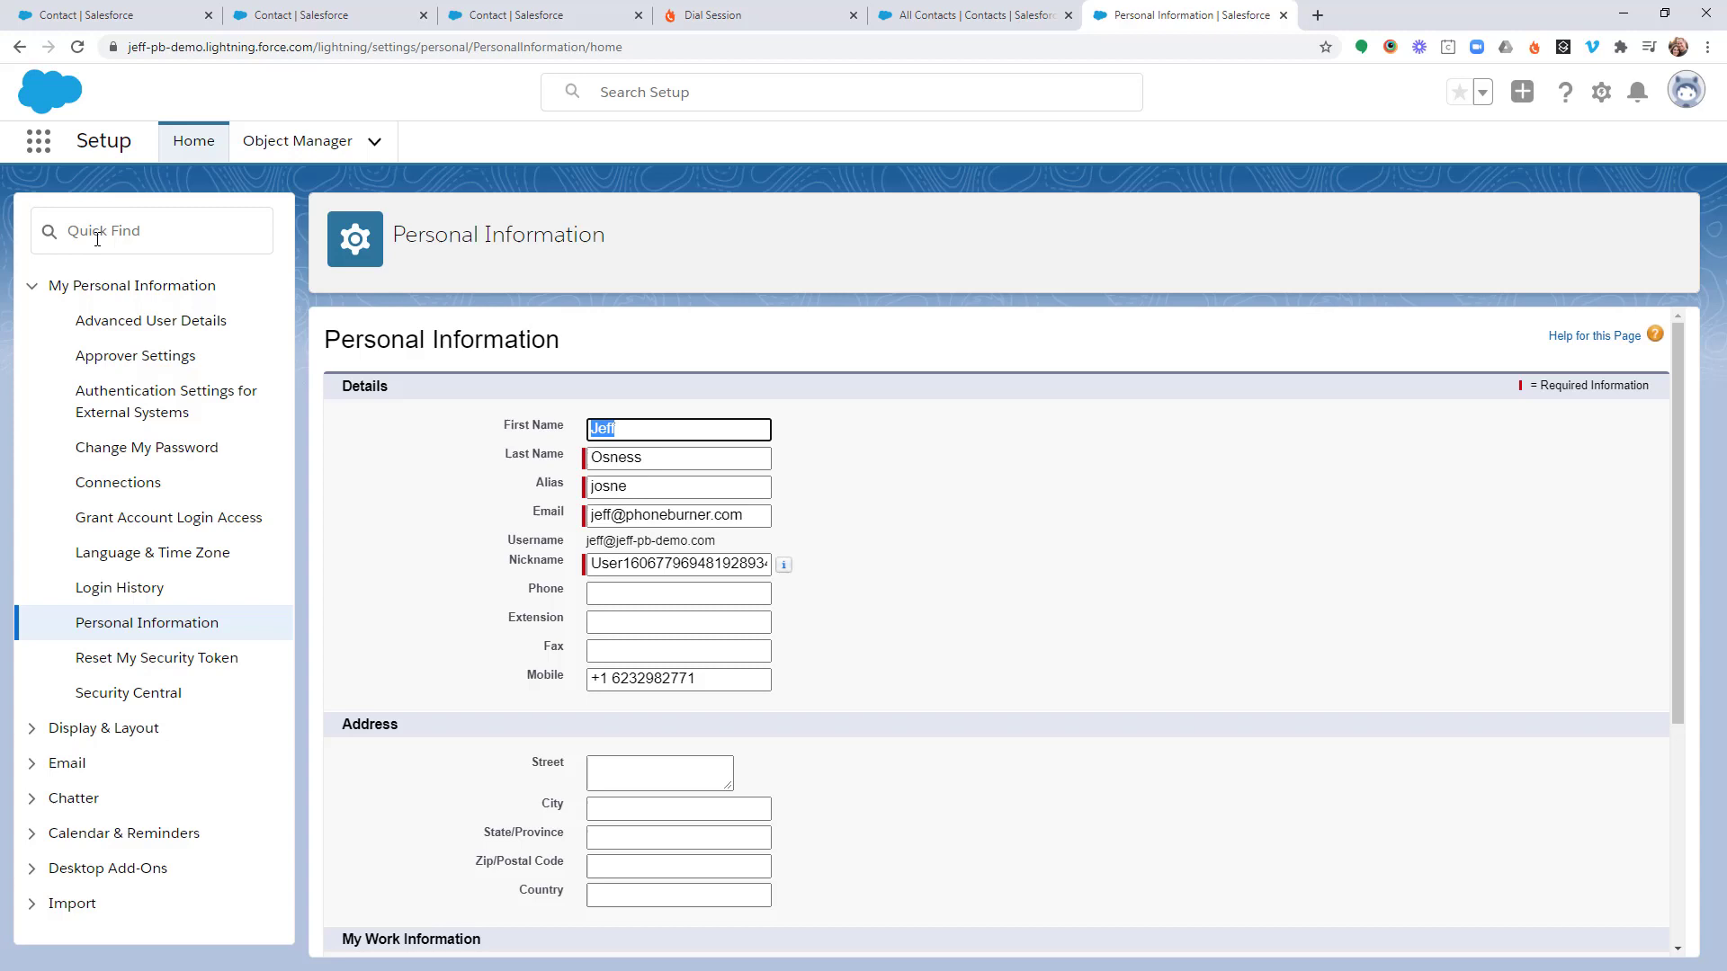
type("e")
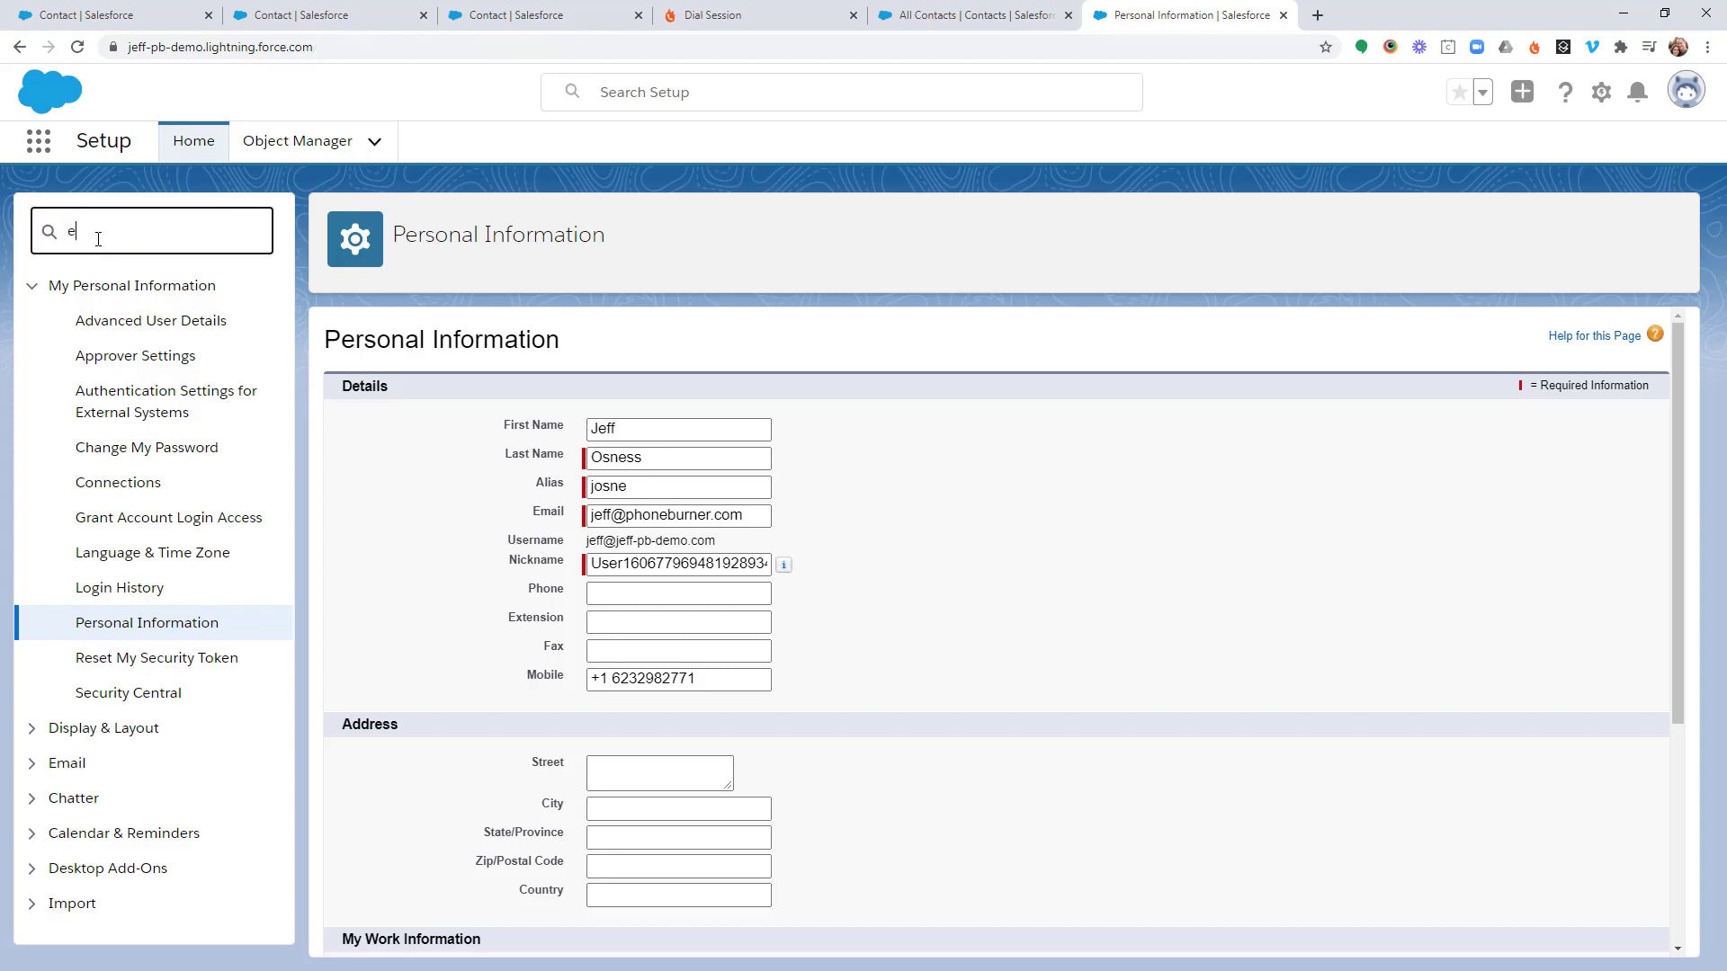
type("mail")
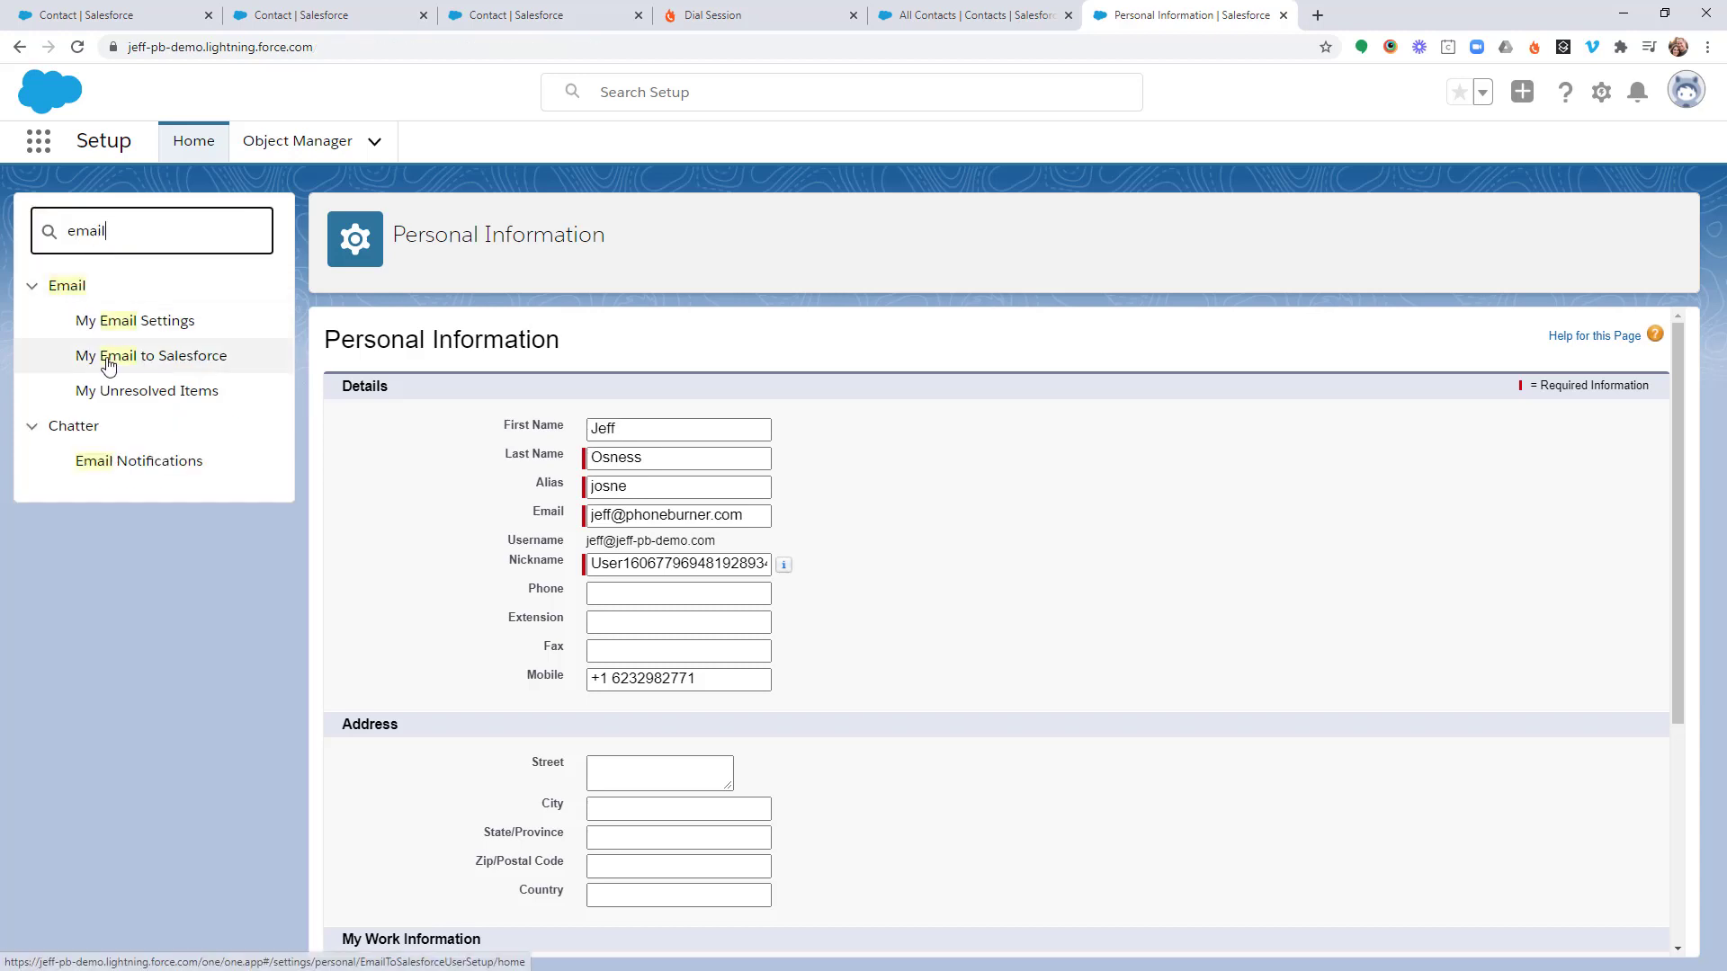
mouse_move(110, 360)
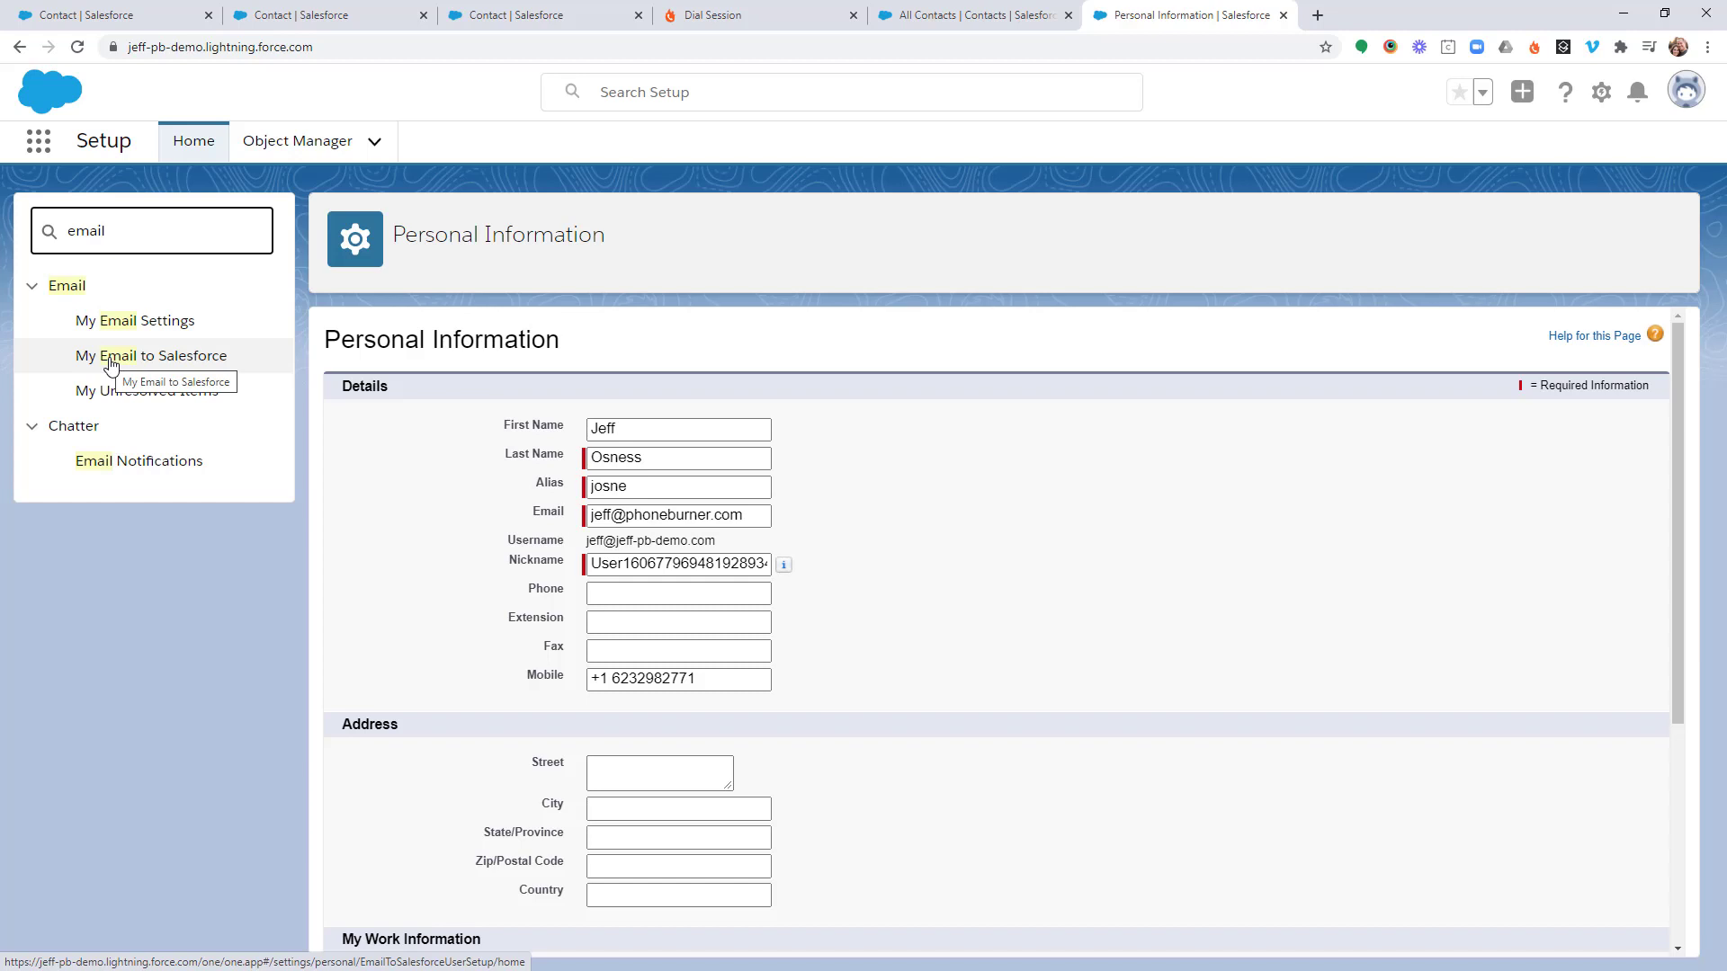
left_click(150, 355)
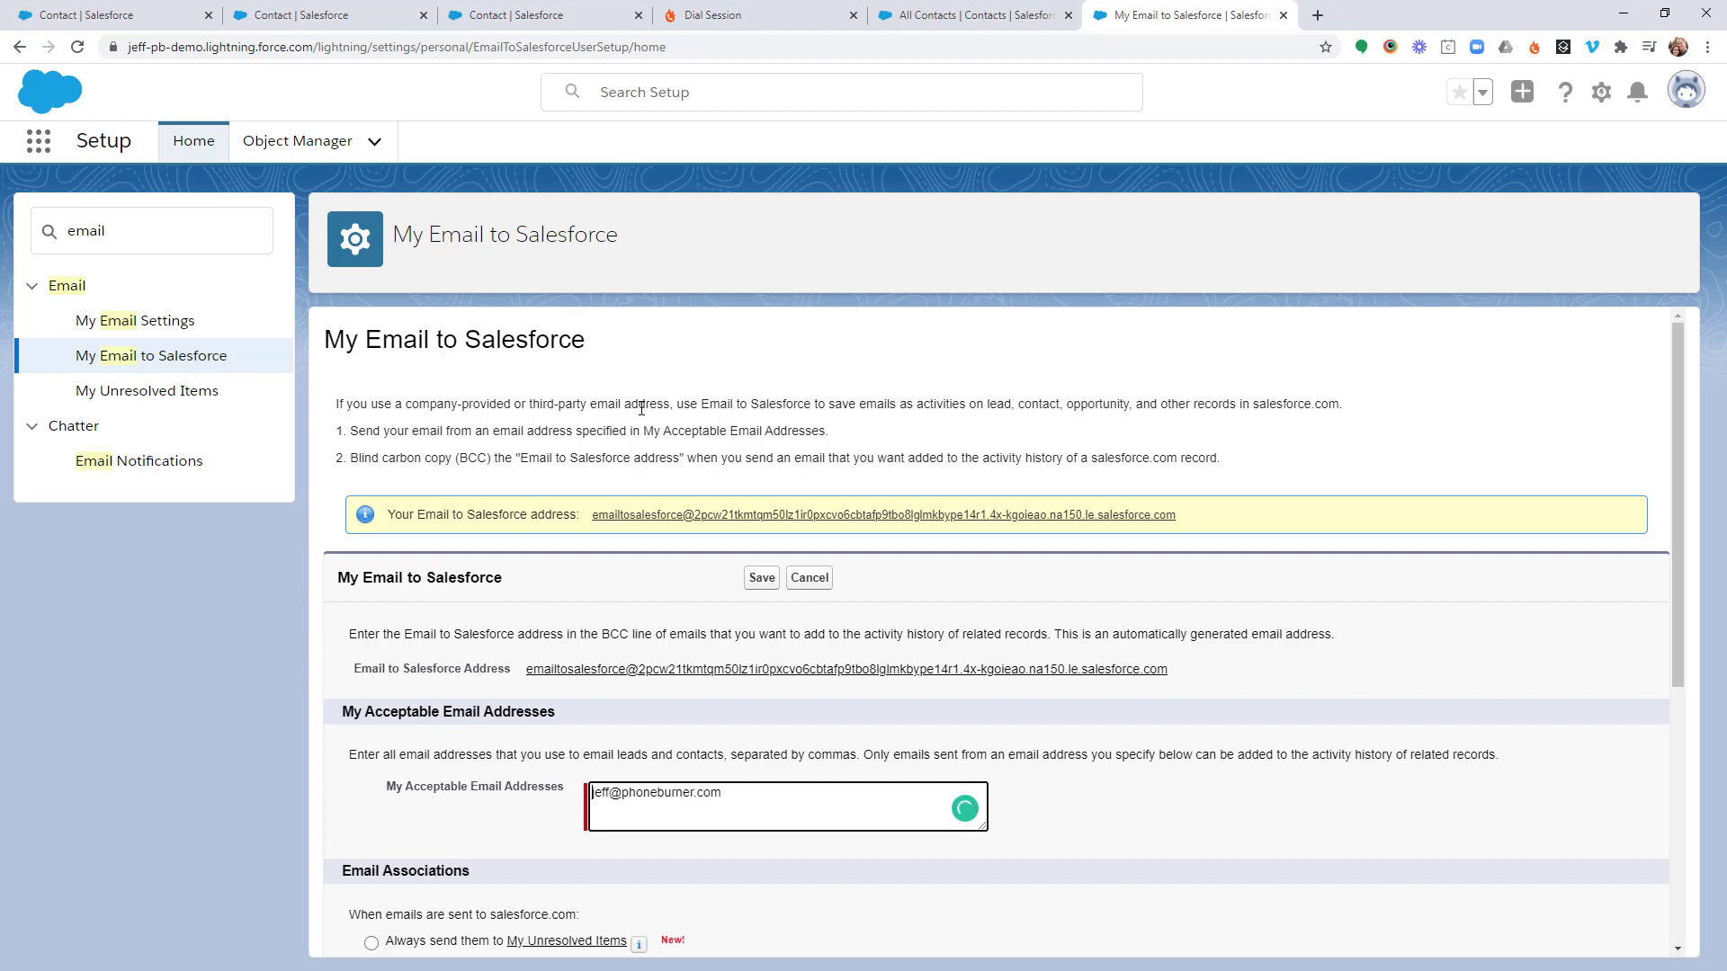
scroll("down", 3)
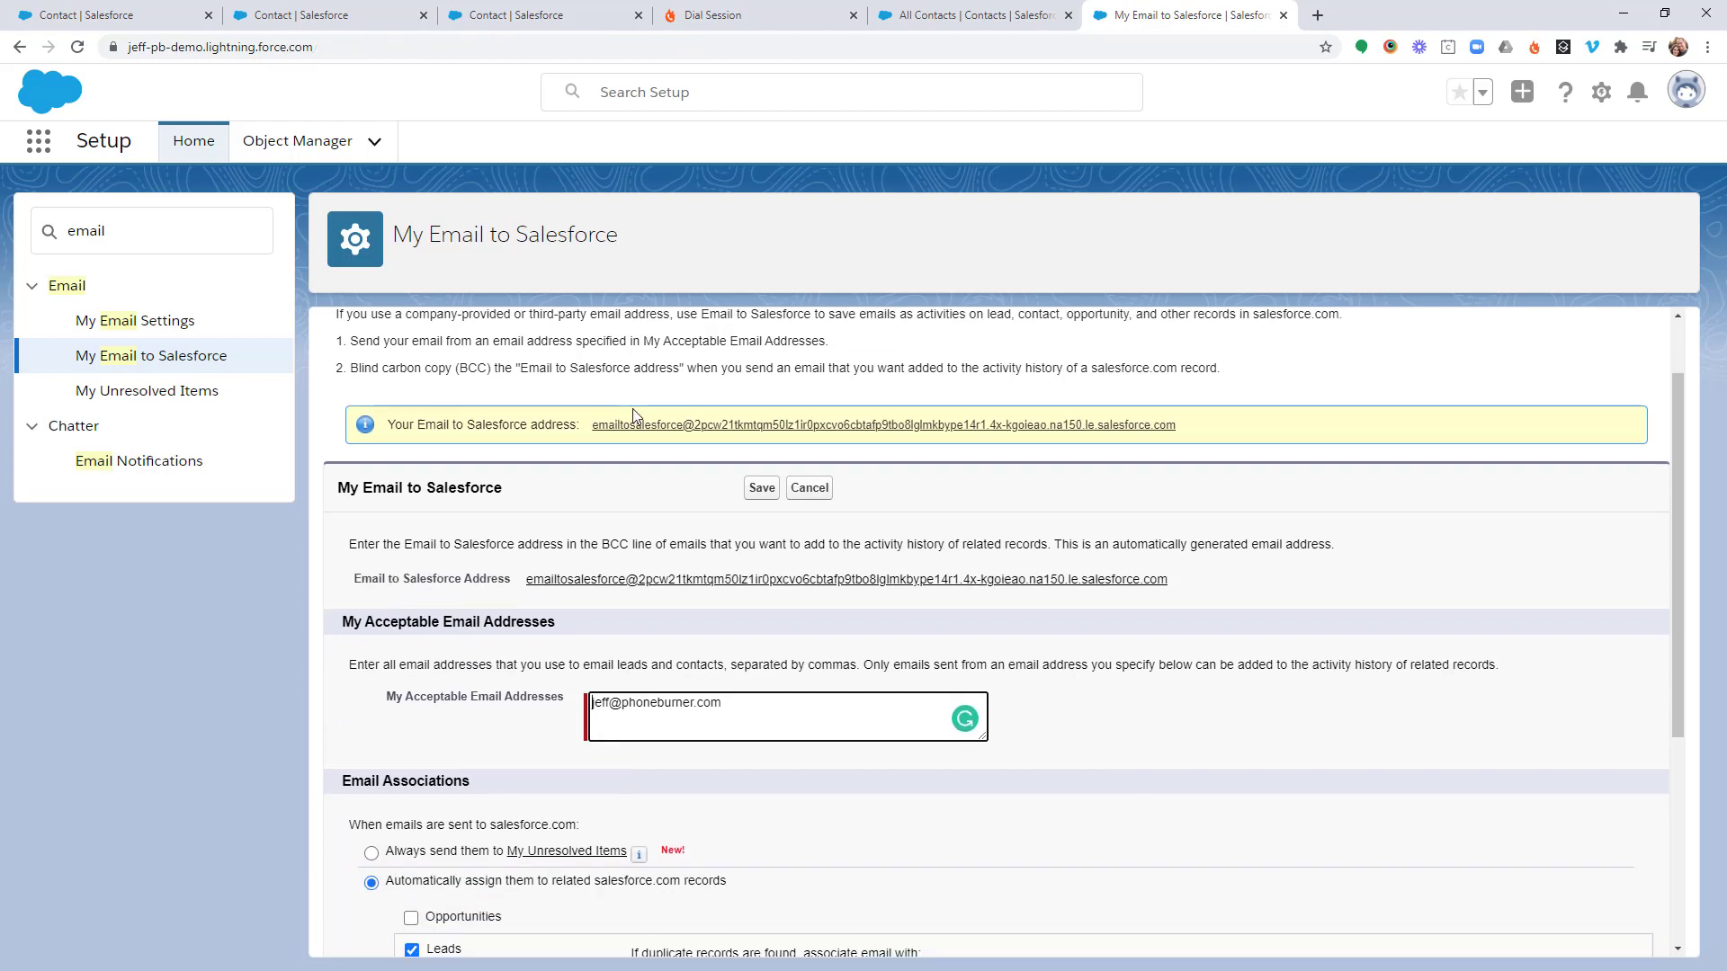
mouse_move(403, 664)
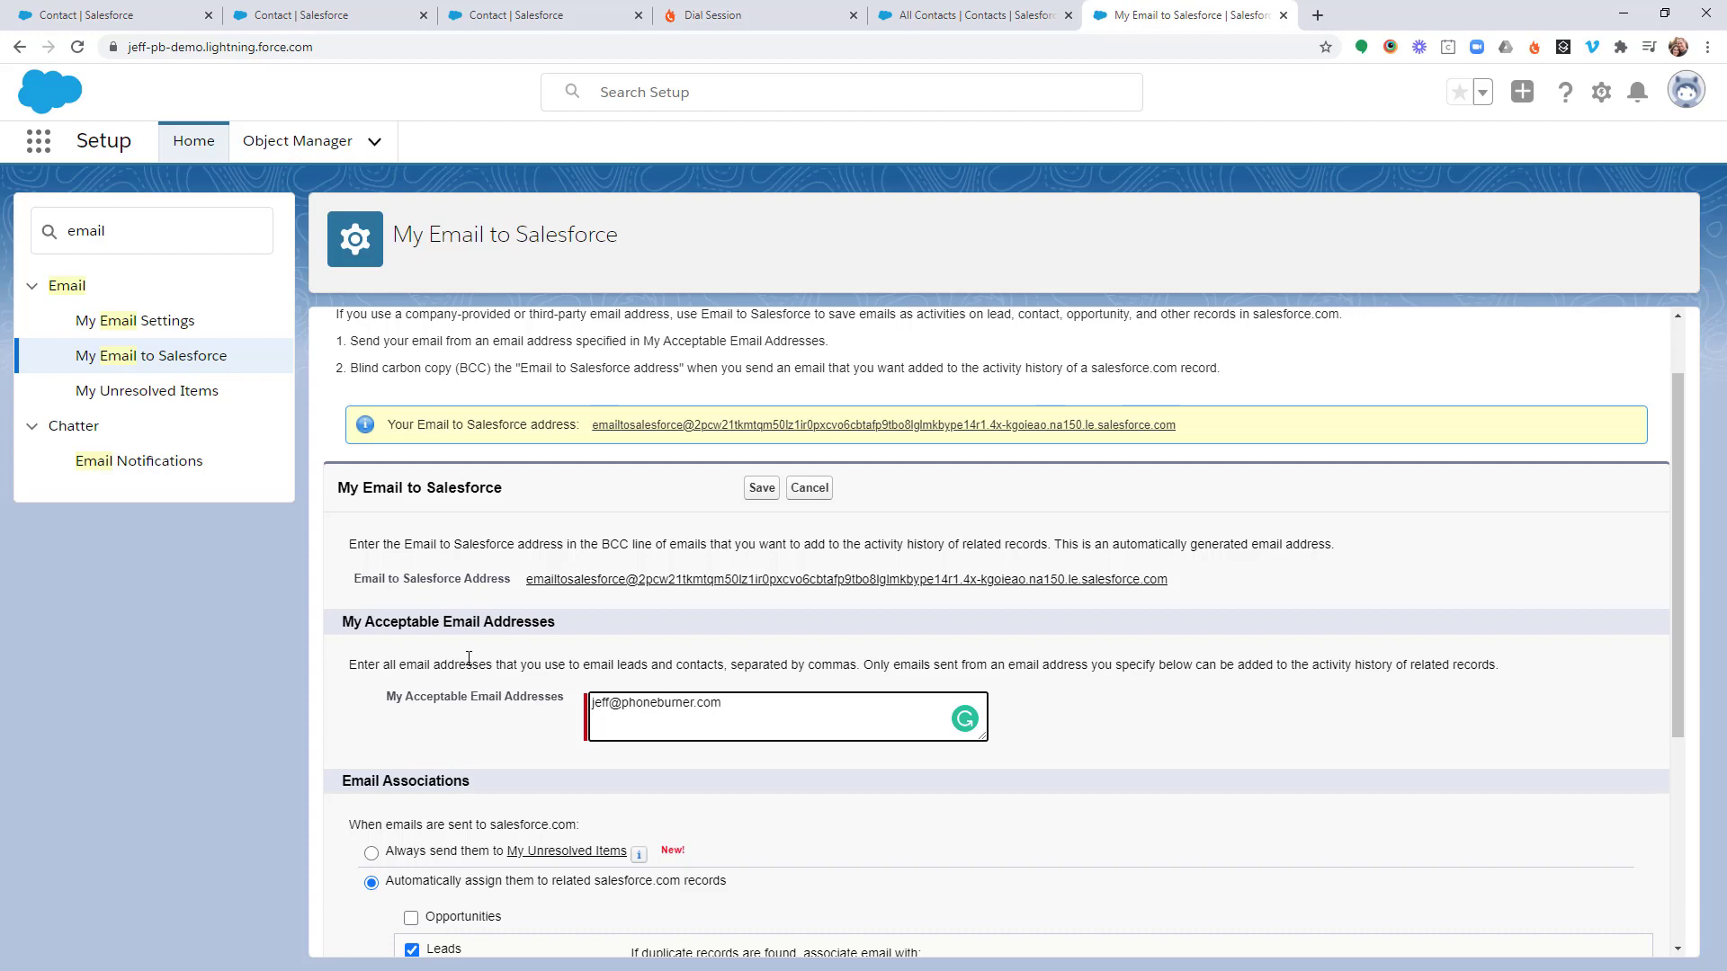
mouse_move(465, 686)
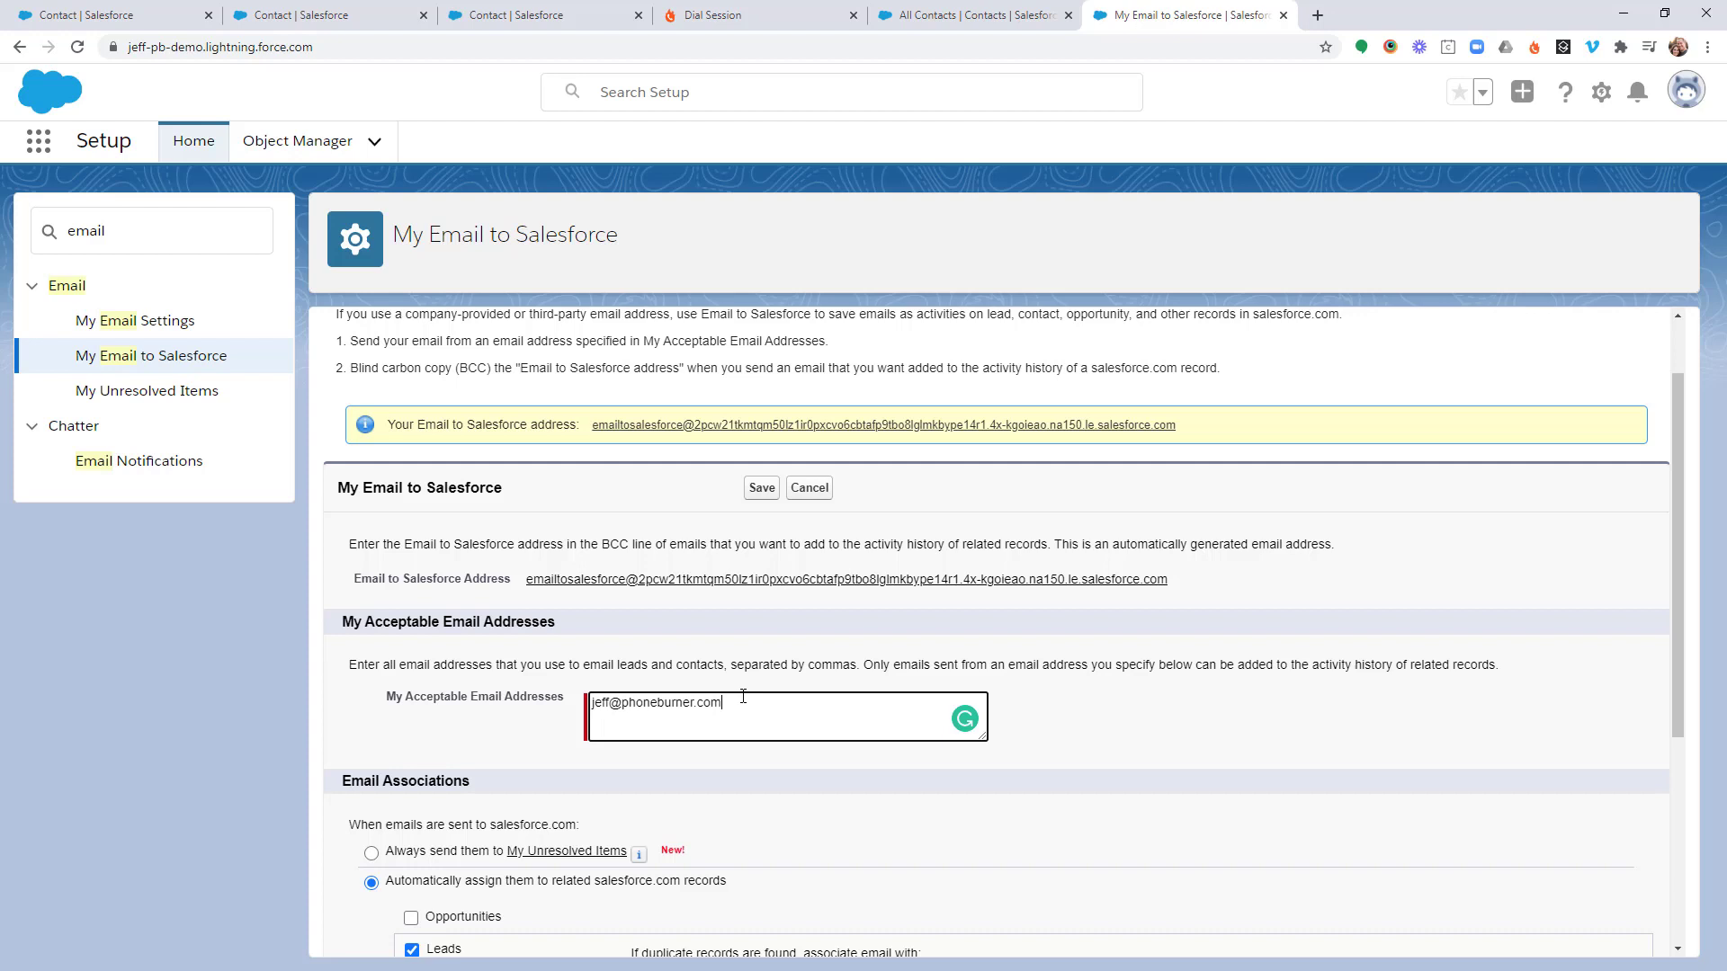
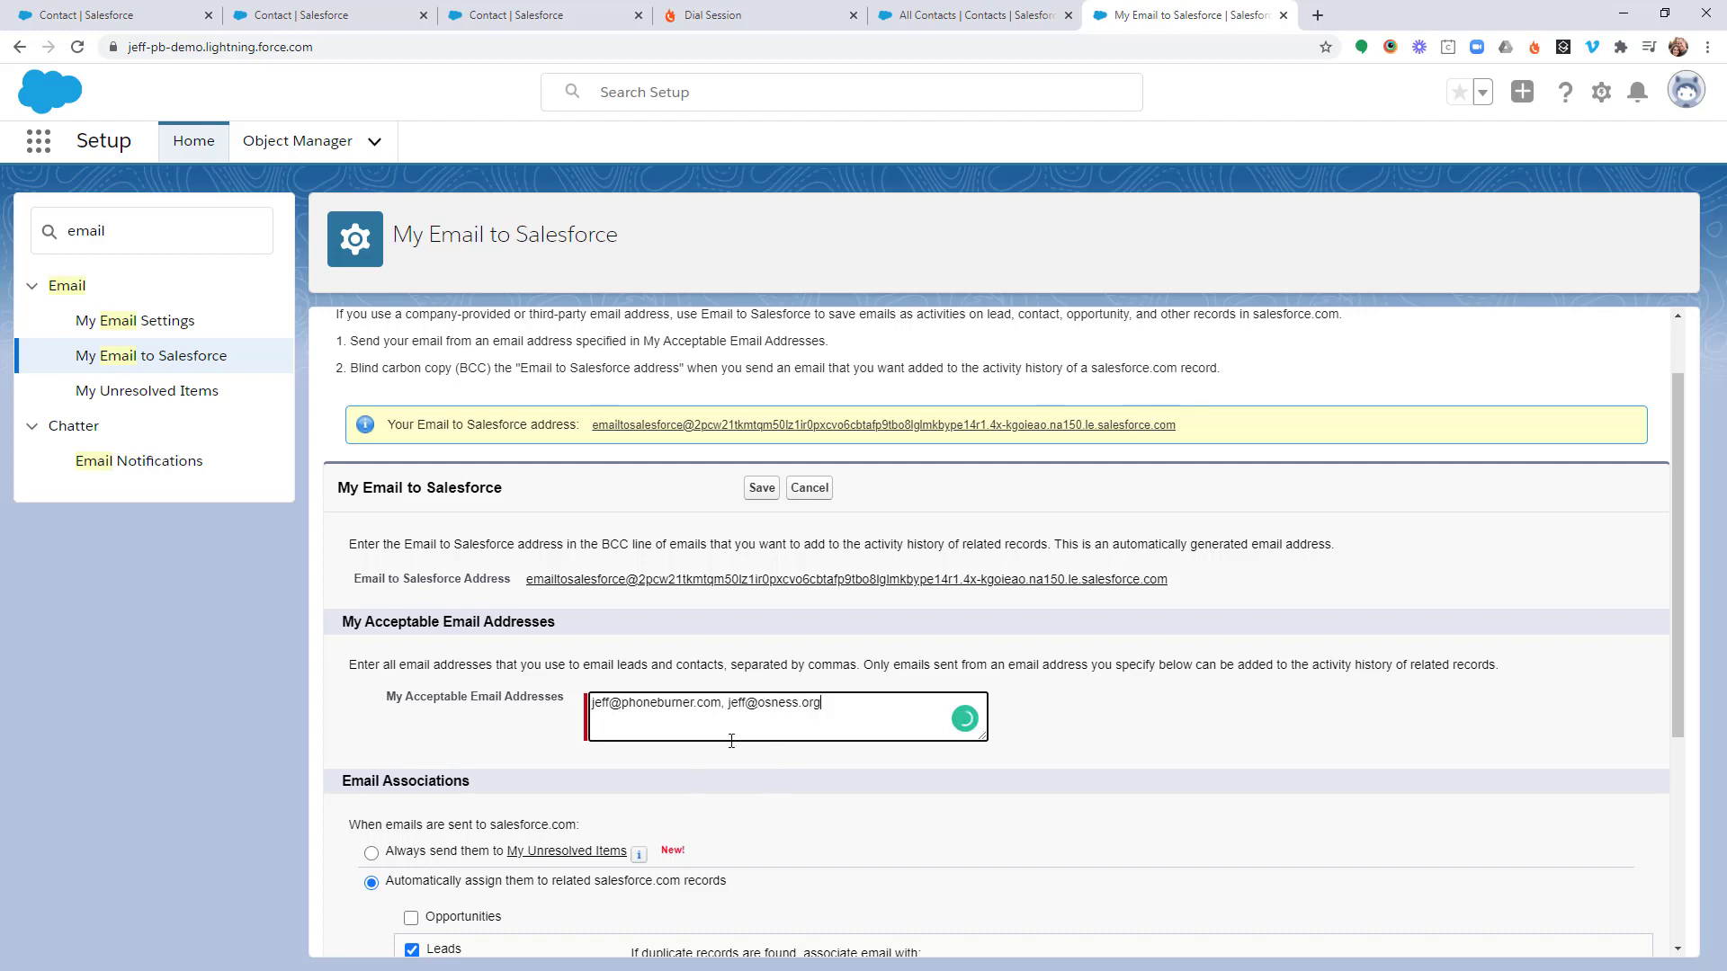
left_click(761, 488)
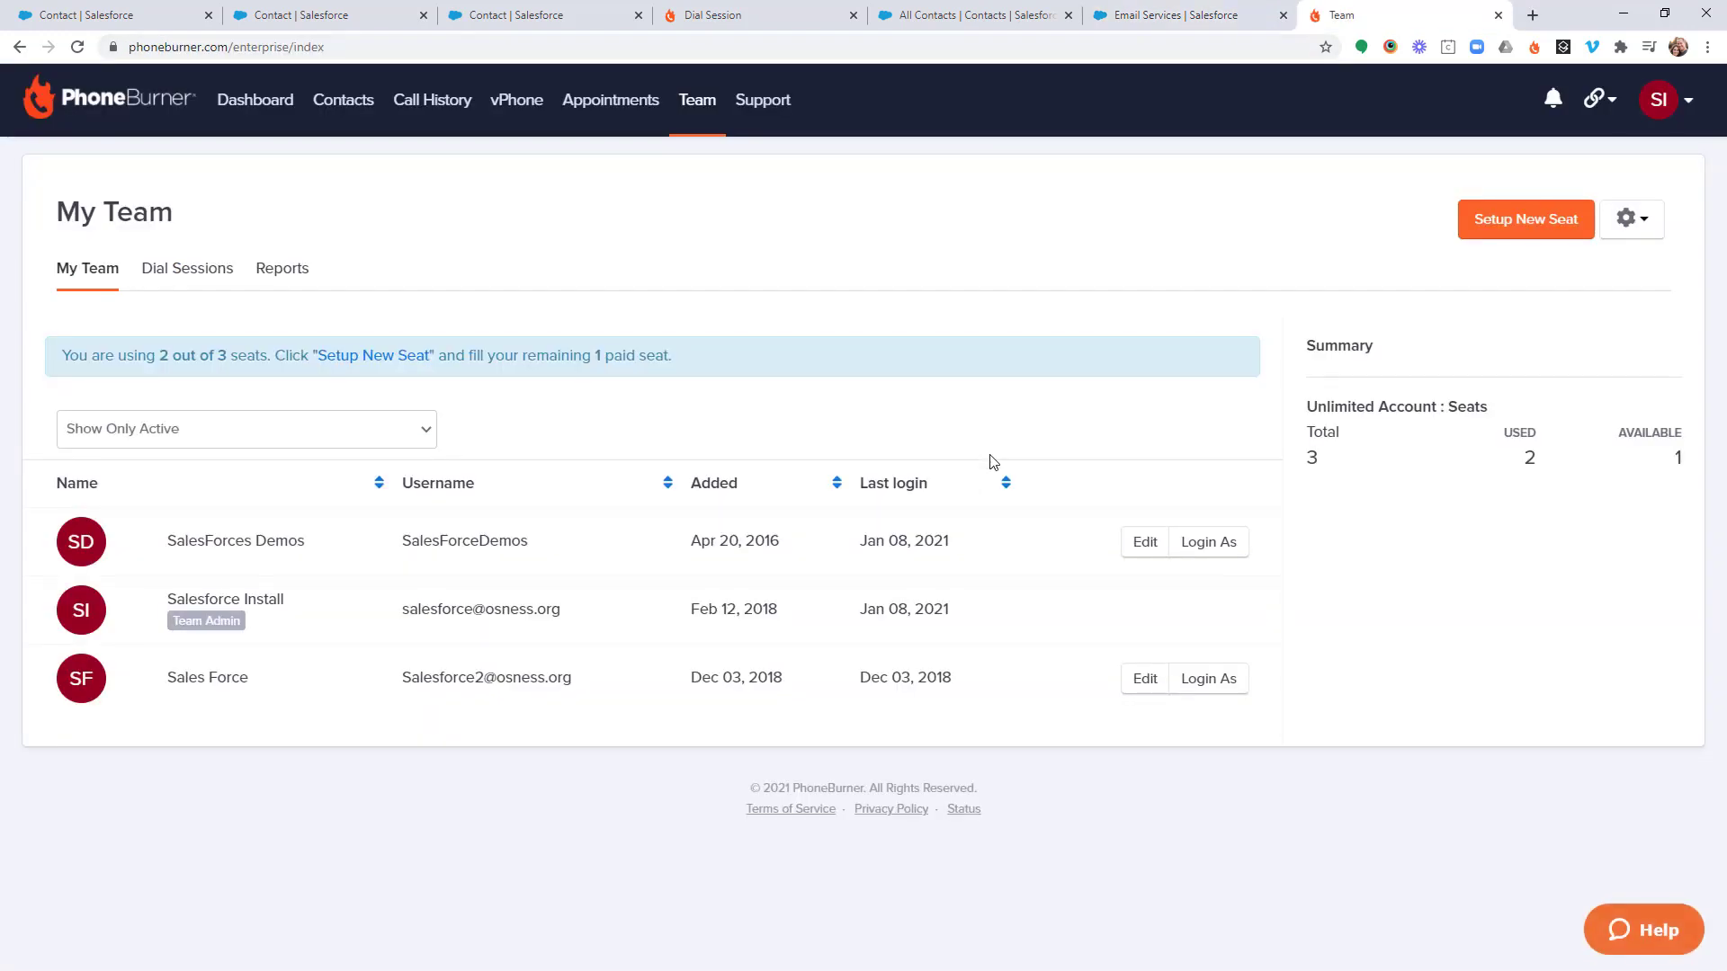
mouse_move(1411, 233)
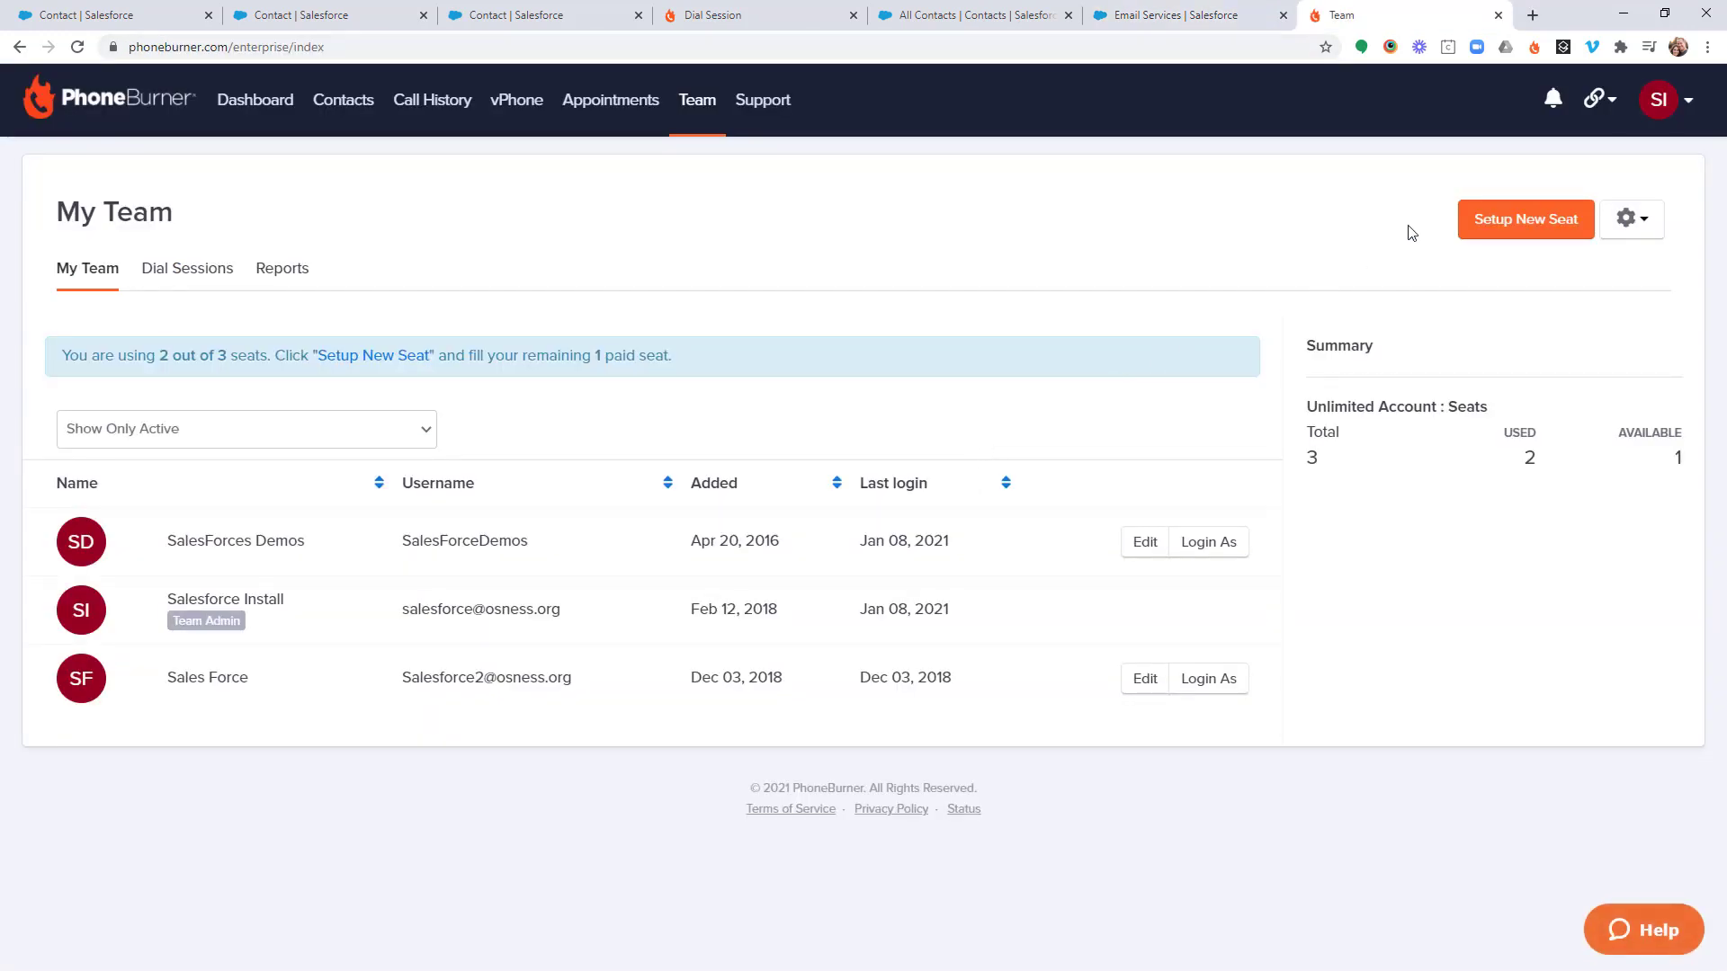
- Open the PhoneBurner avatar menu and choose My Account
left_click(1658, 99)
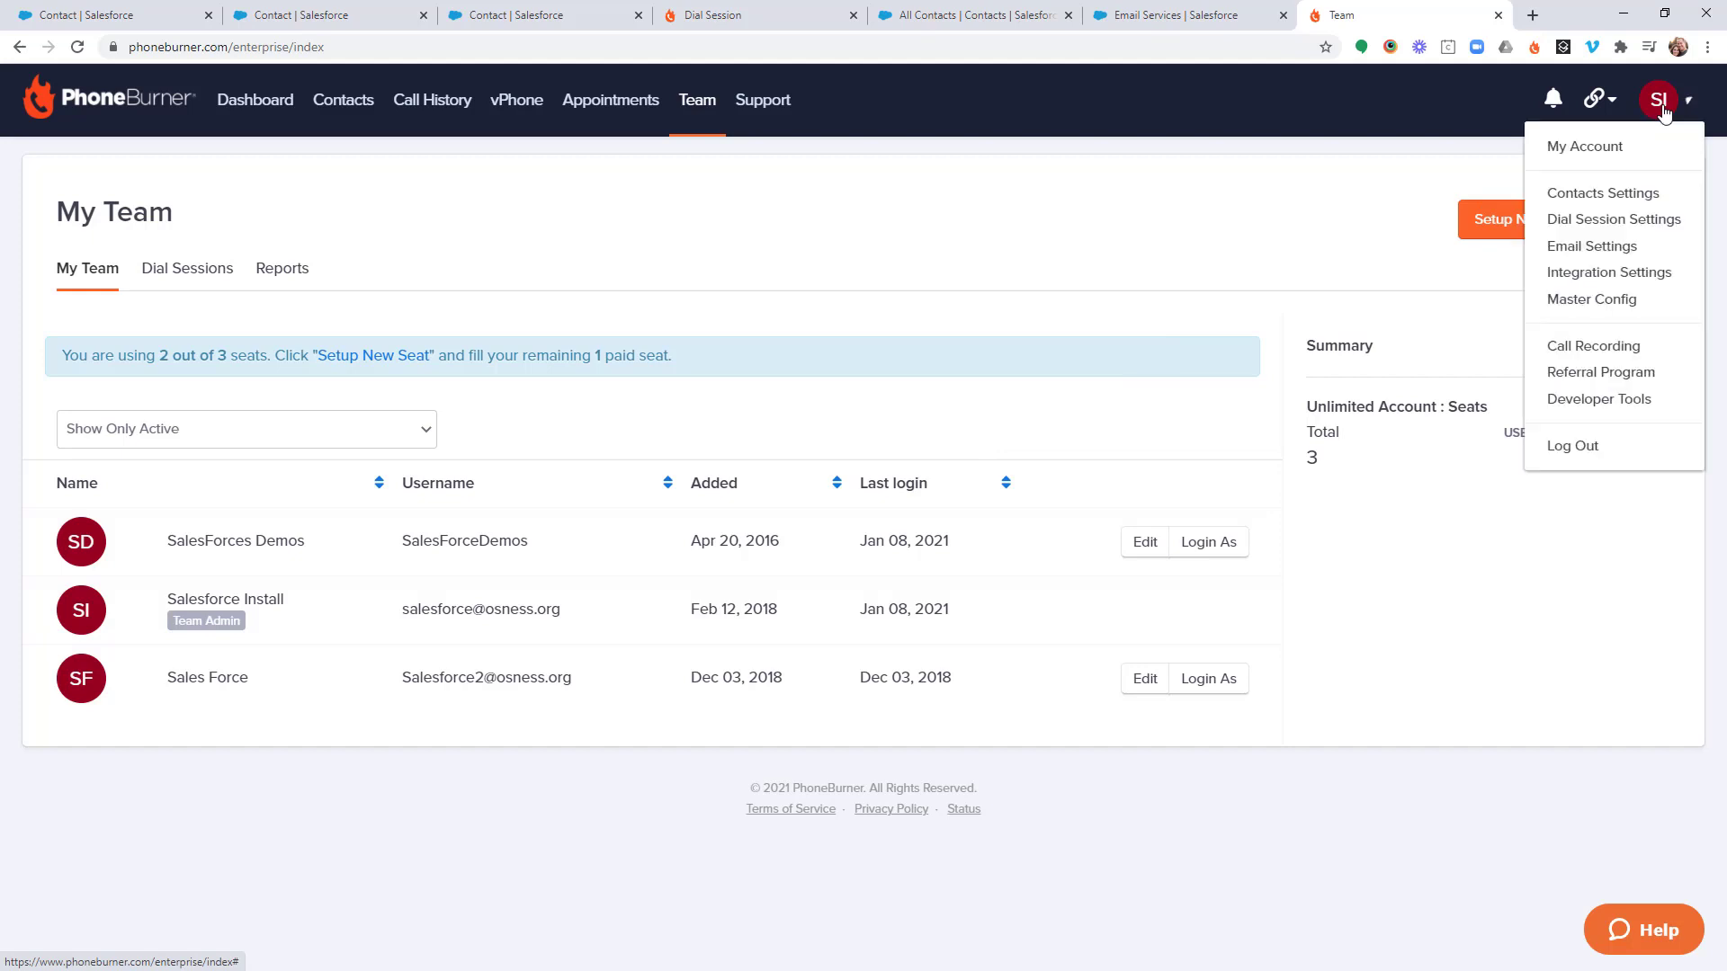
mouse_move(1610, 151)
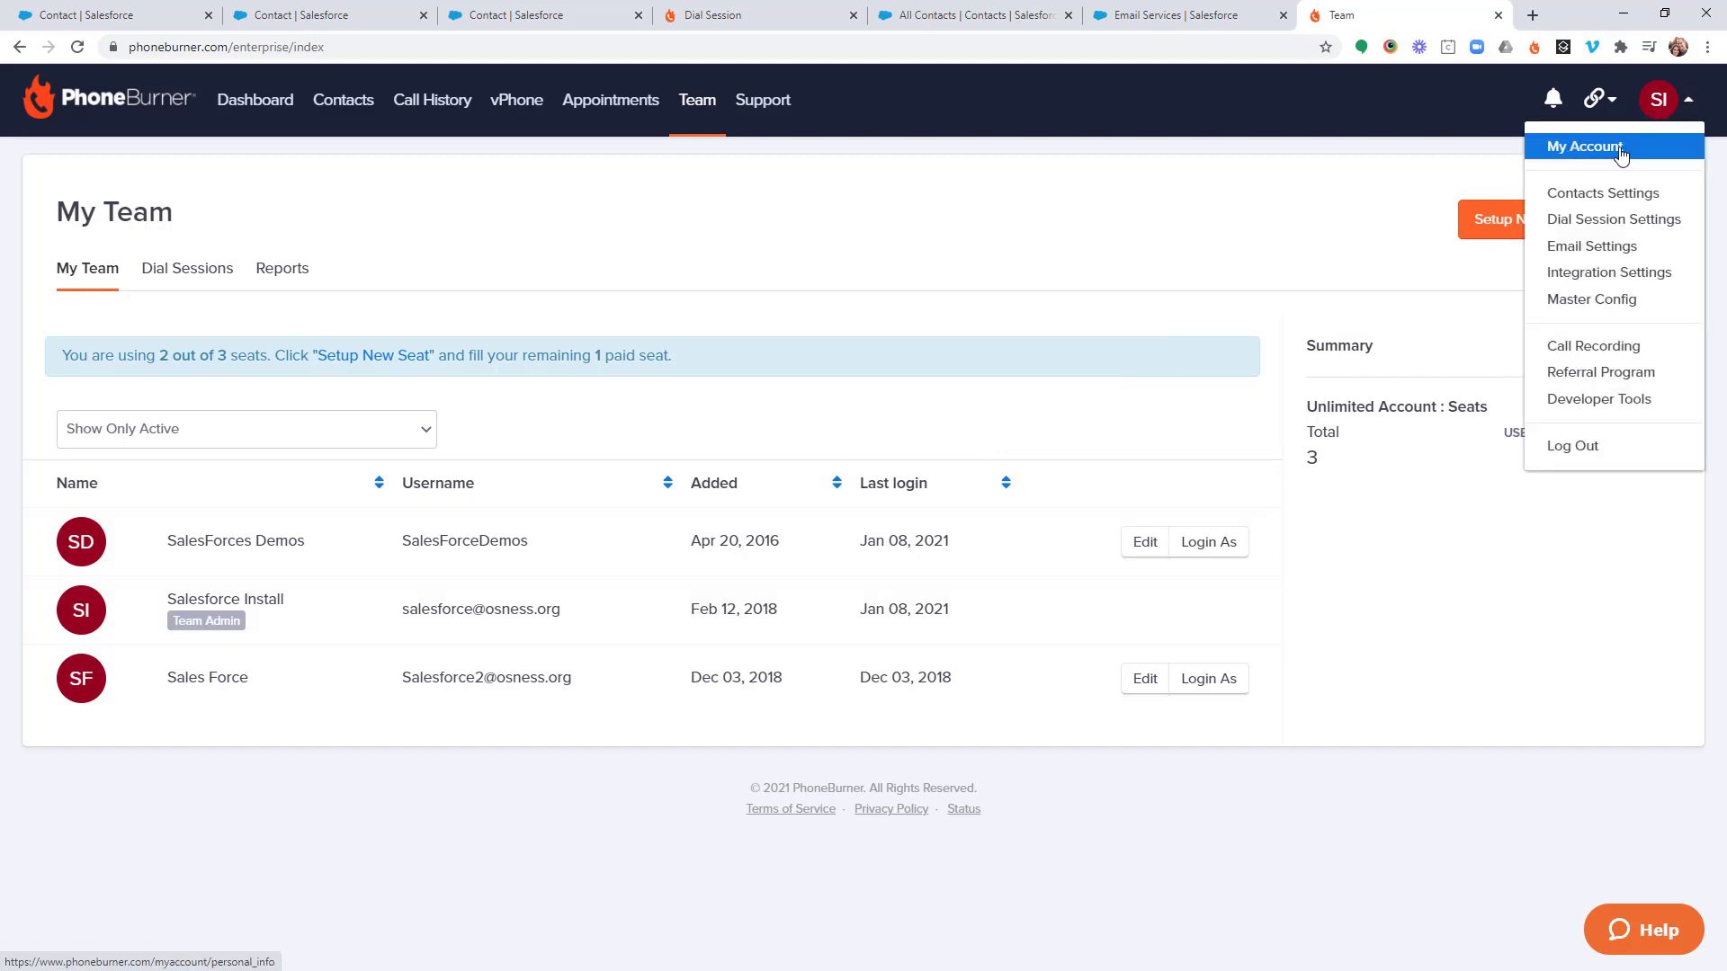
left_click(1582, 146)
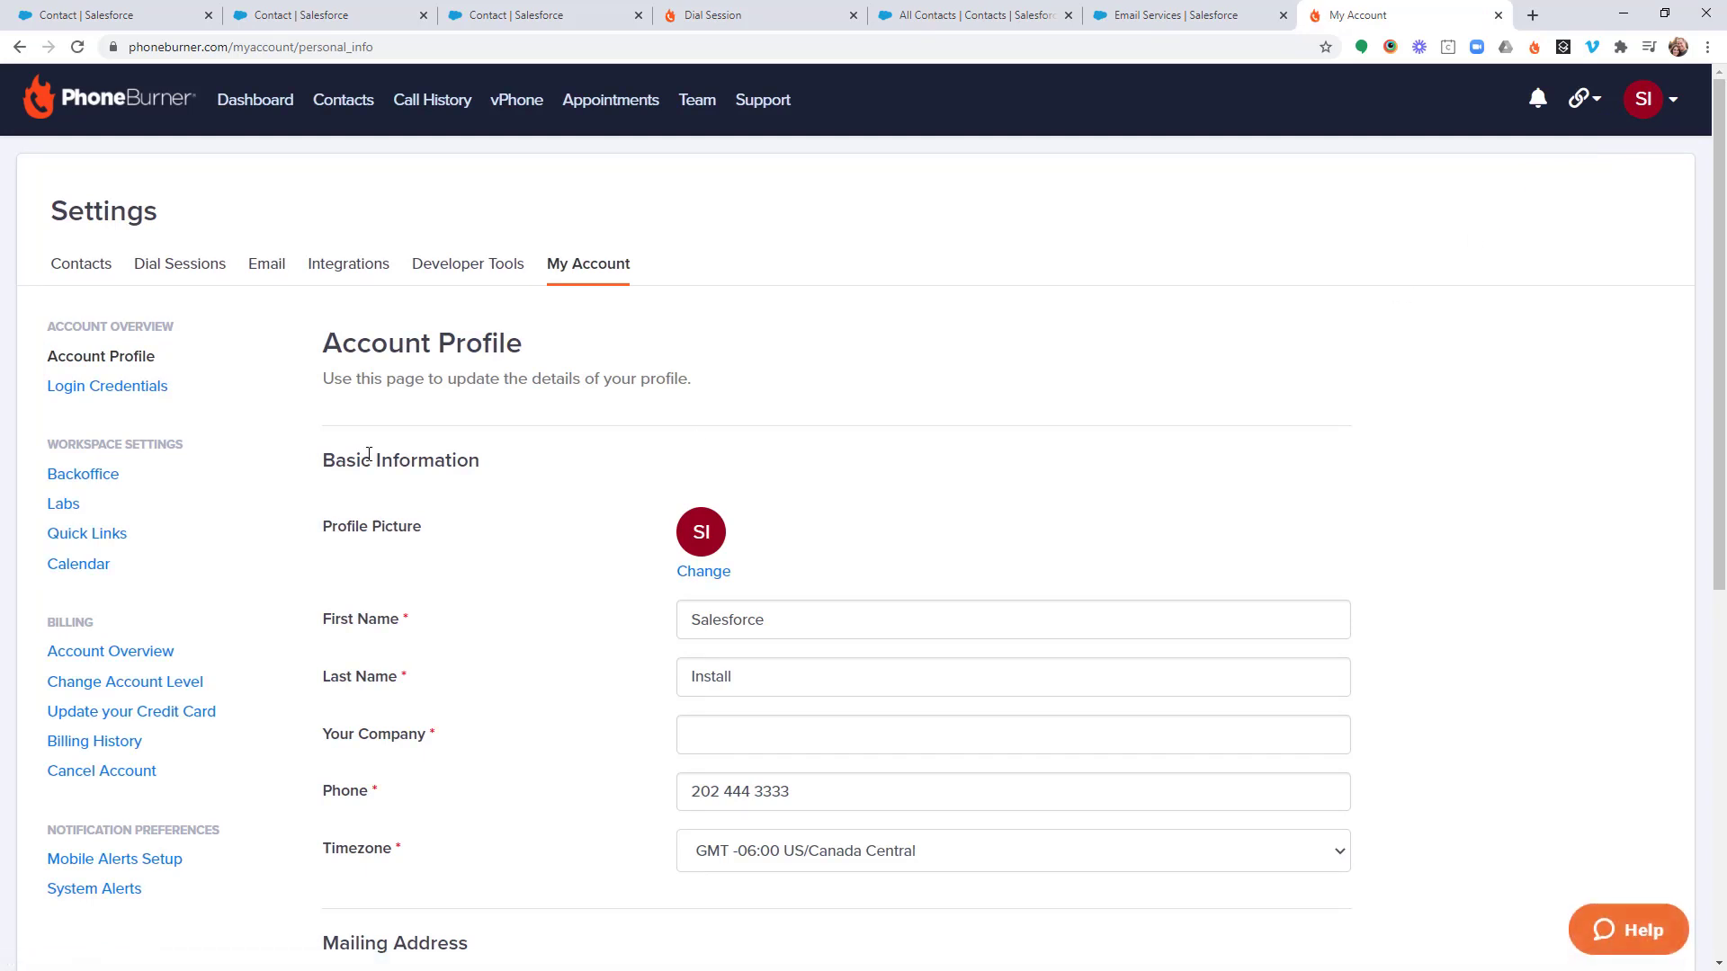
mouse_move(83, 475)
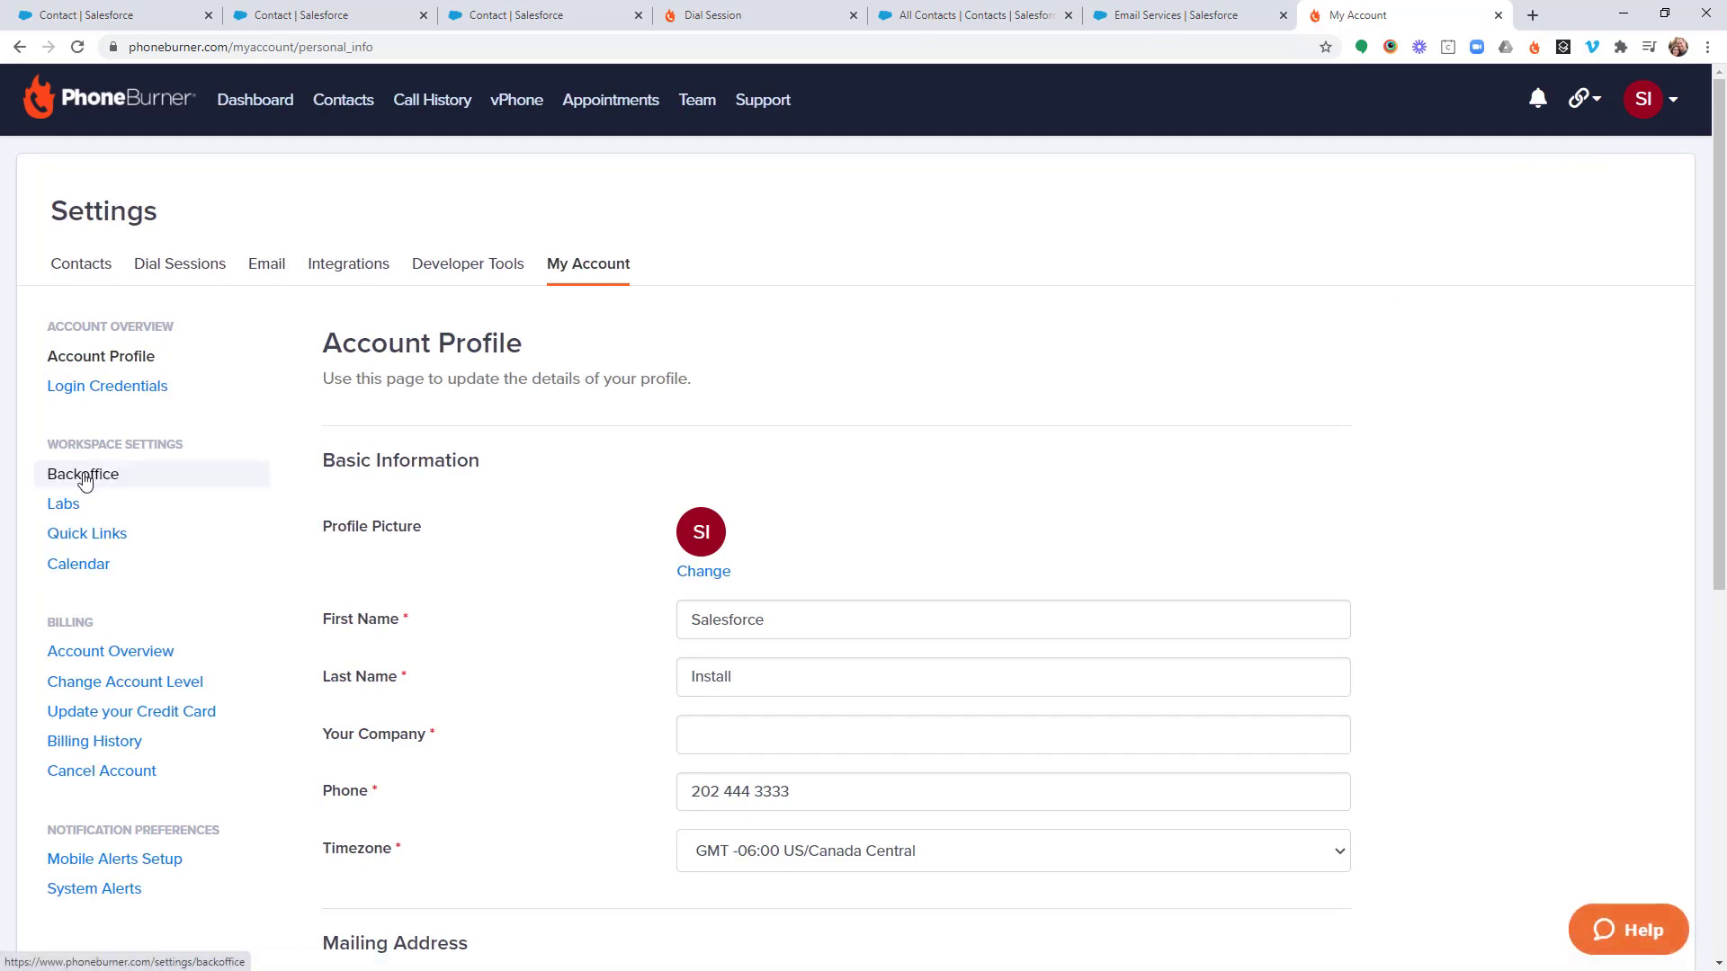
left_click(84, 474)
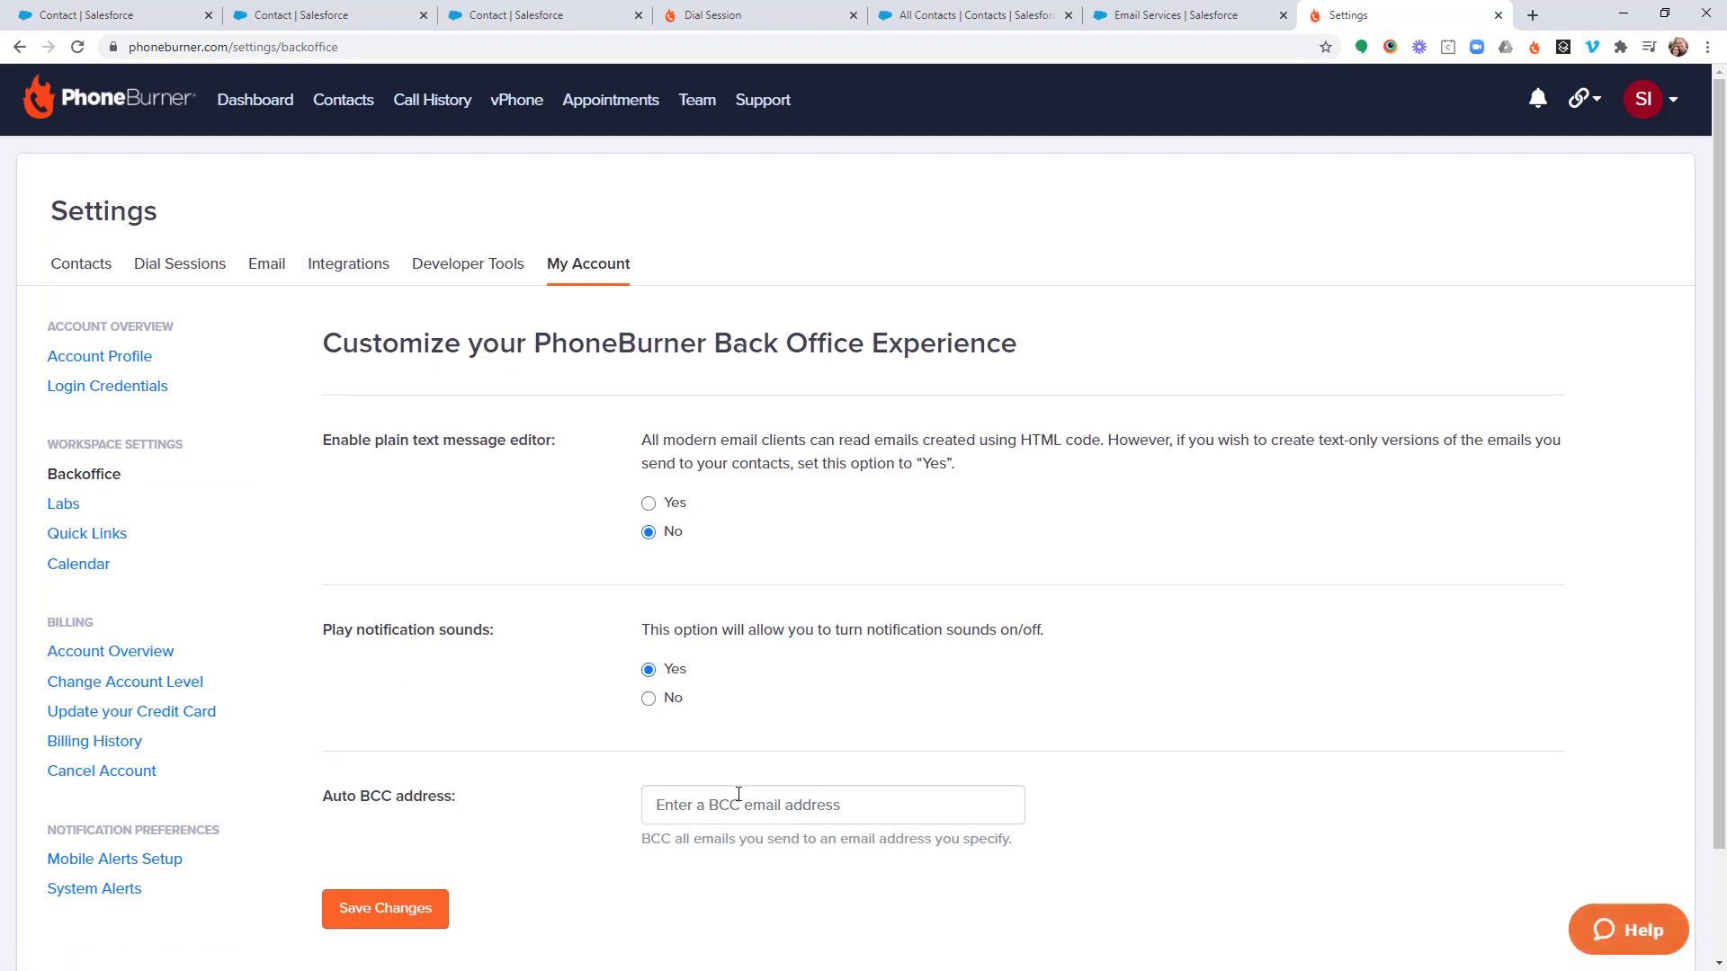
left_click(832, 805)
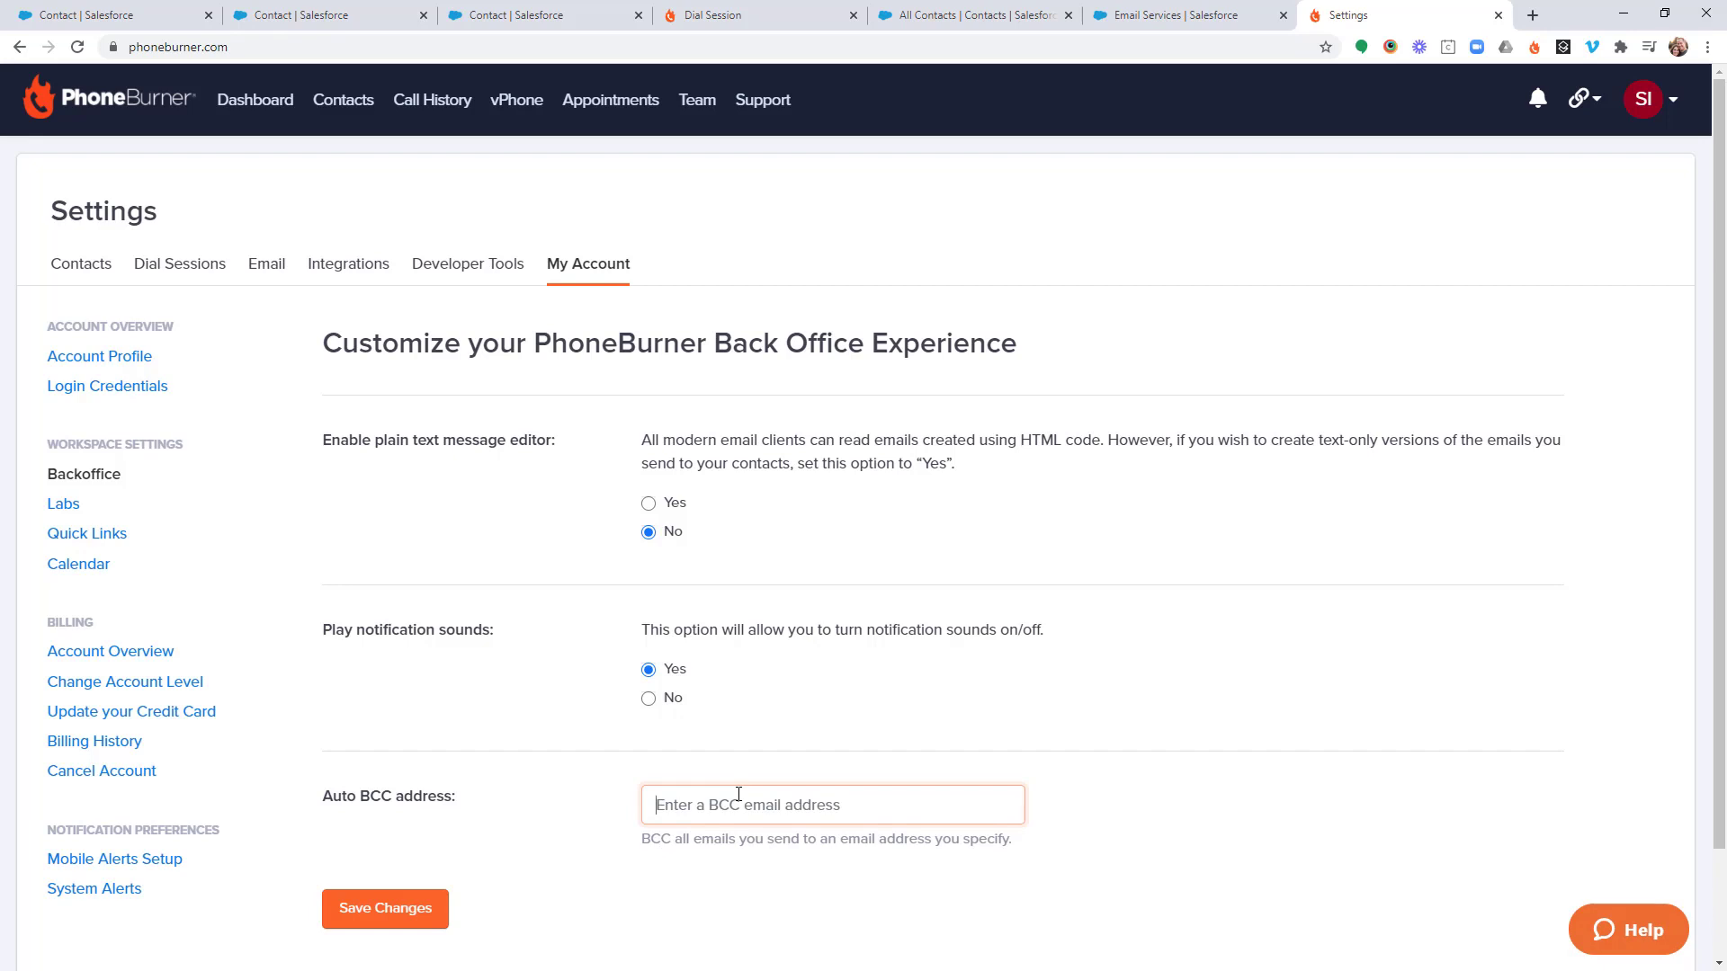
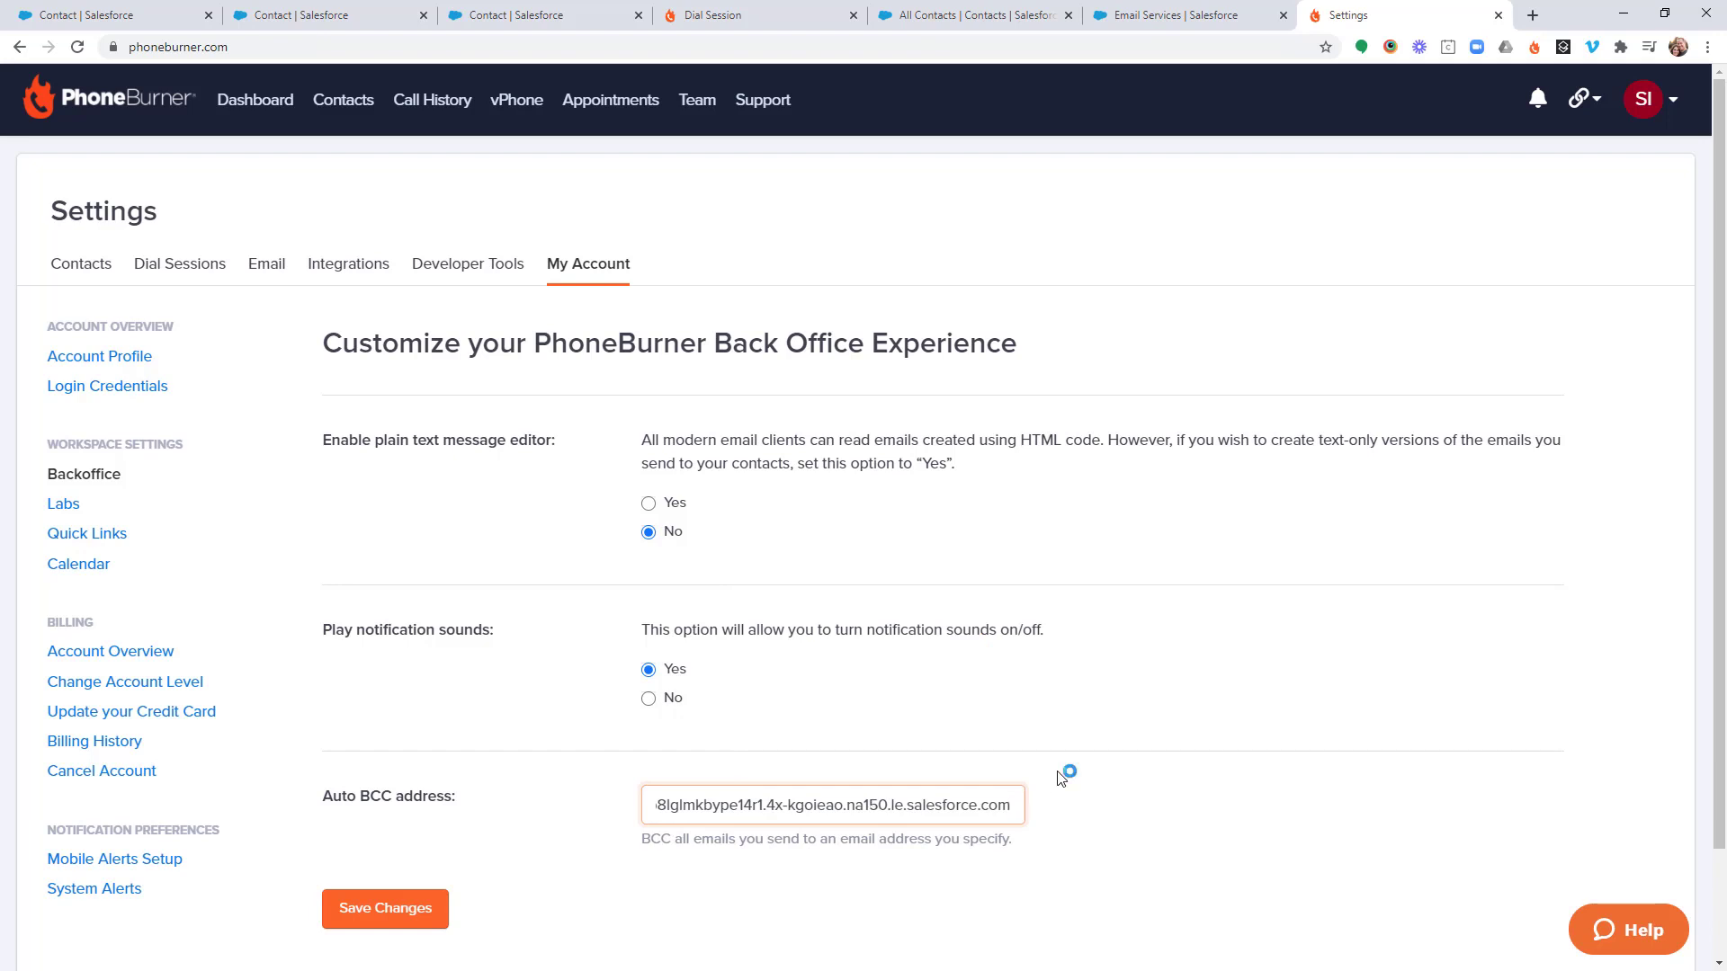
left_click(384, 910)
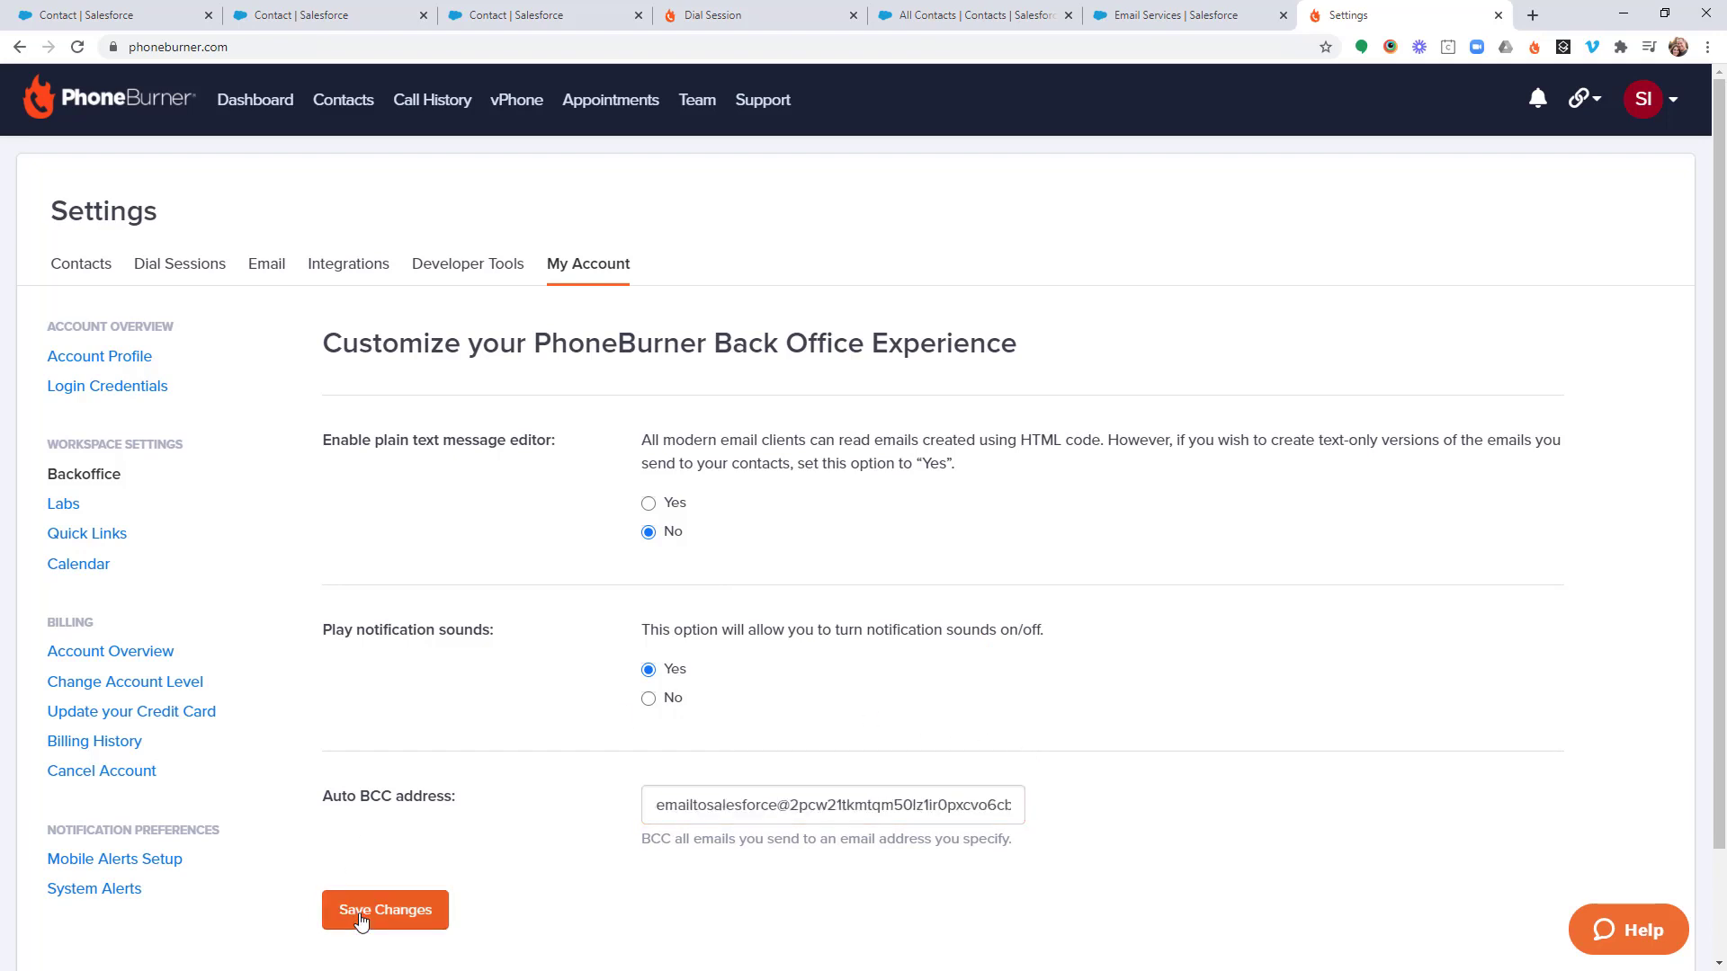
left_click(385, 909)
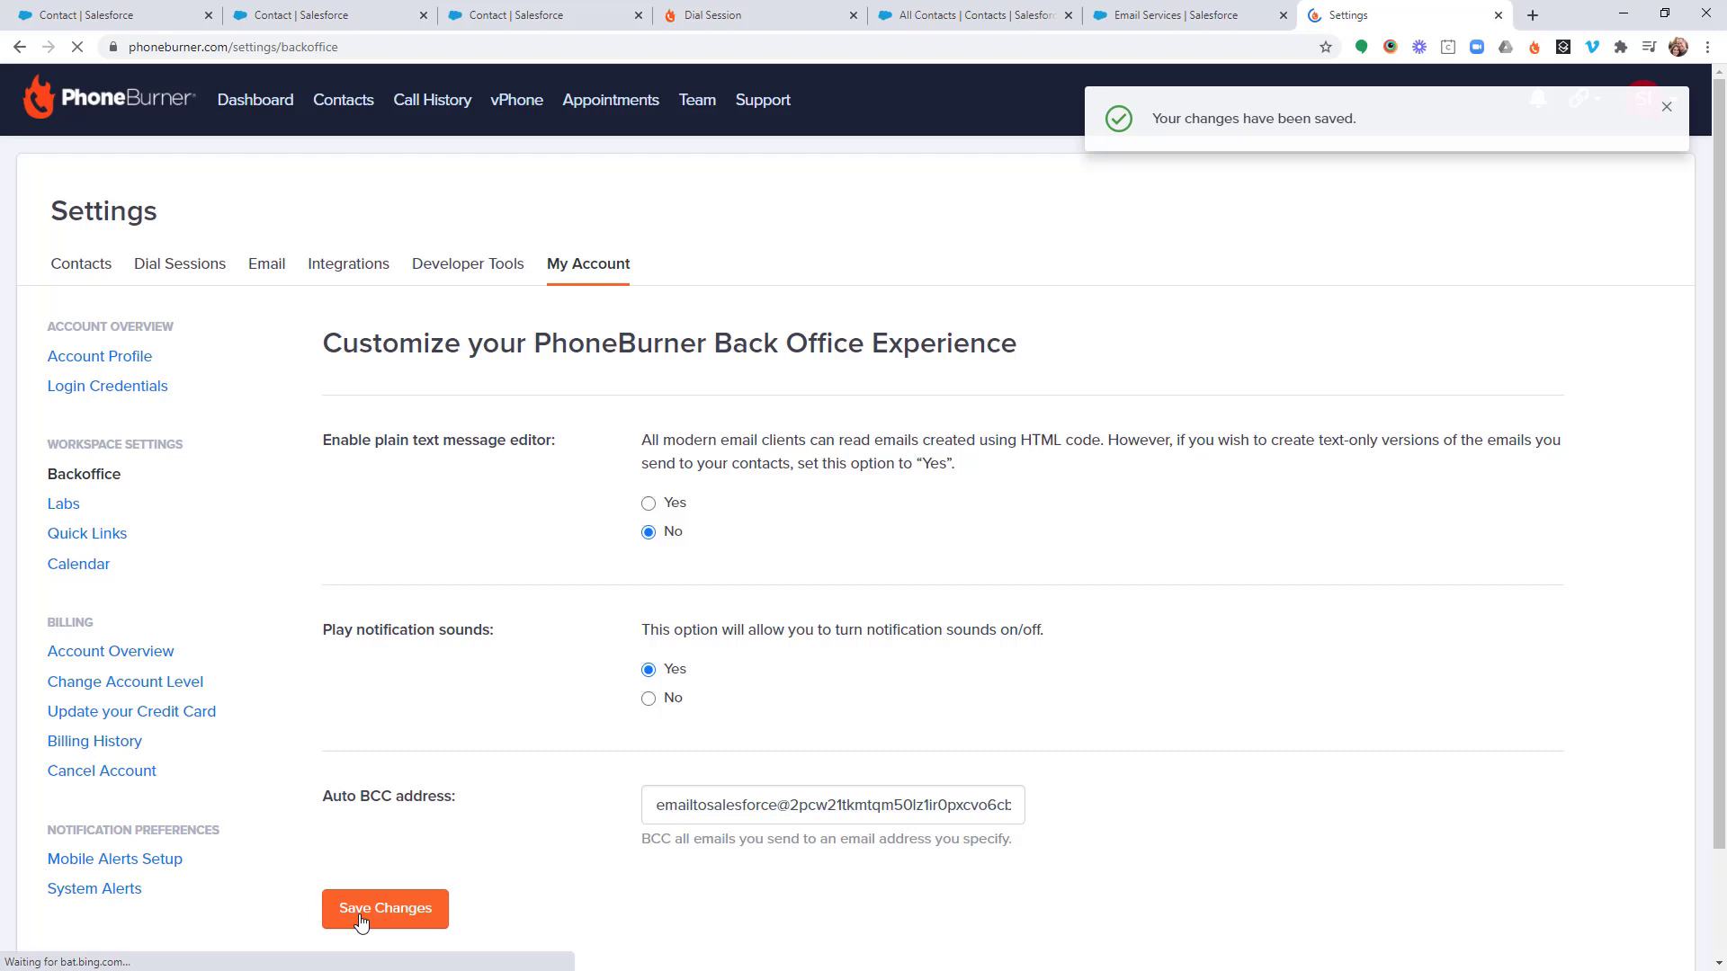